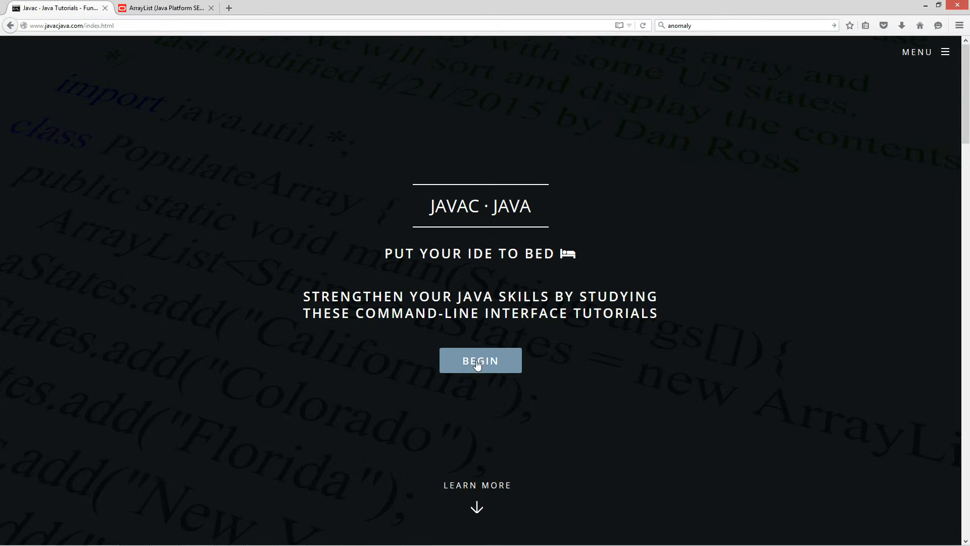
# Step: Open the ArrayList removeRange tutorial and highlight its signature, toIndex parameter and 'protected'
pyautogui.click(479, 360)
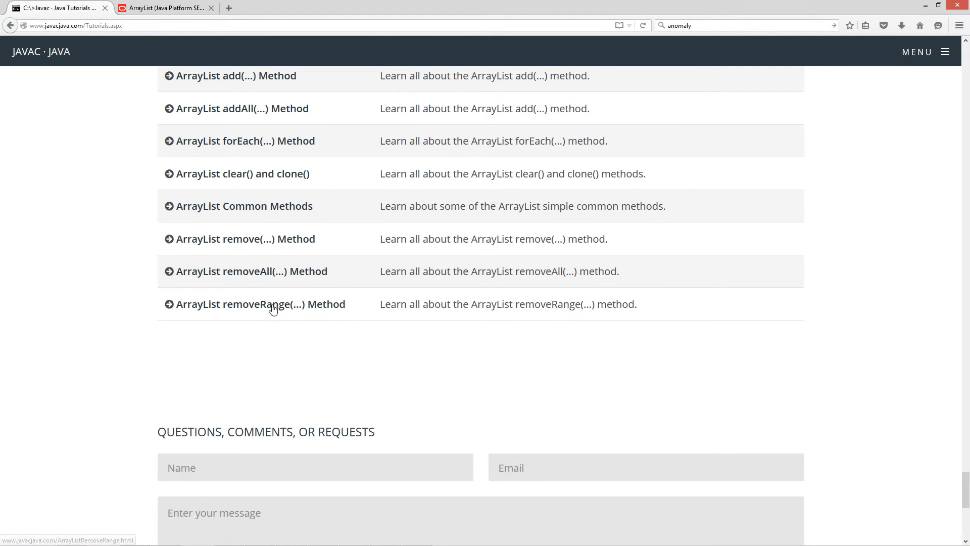
pyautogui.click(260, 303)
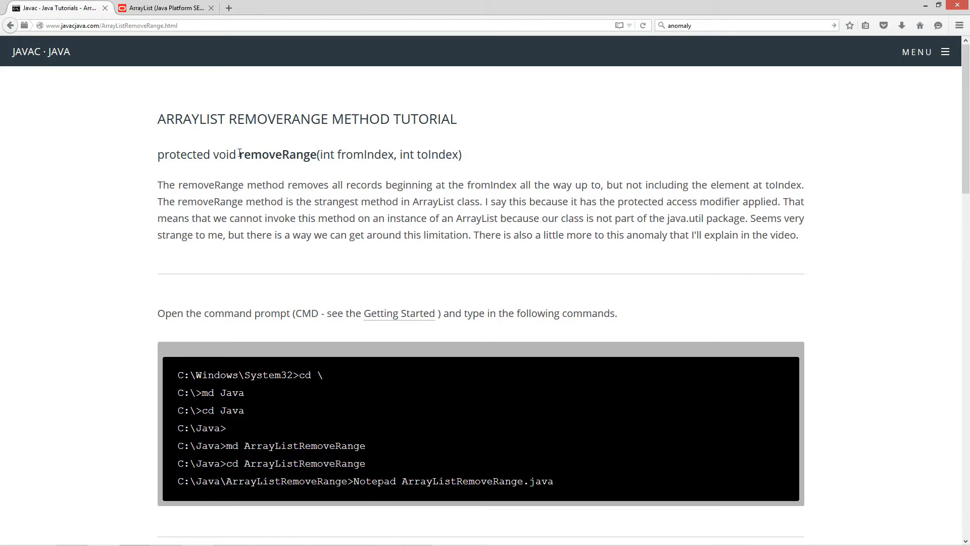
pyautogui.moveTo(238, 154); pyautogui.dragTo(461, 154)
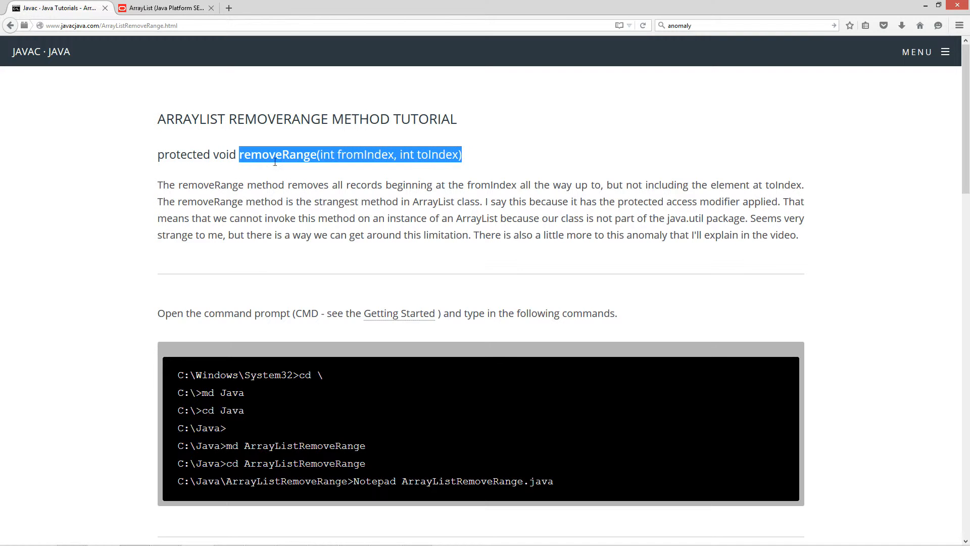
pyautogui.click(322, 154)
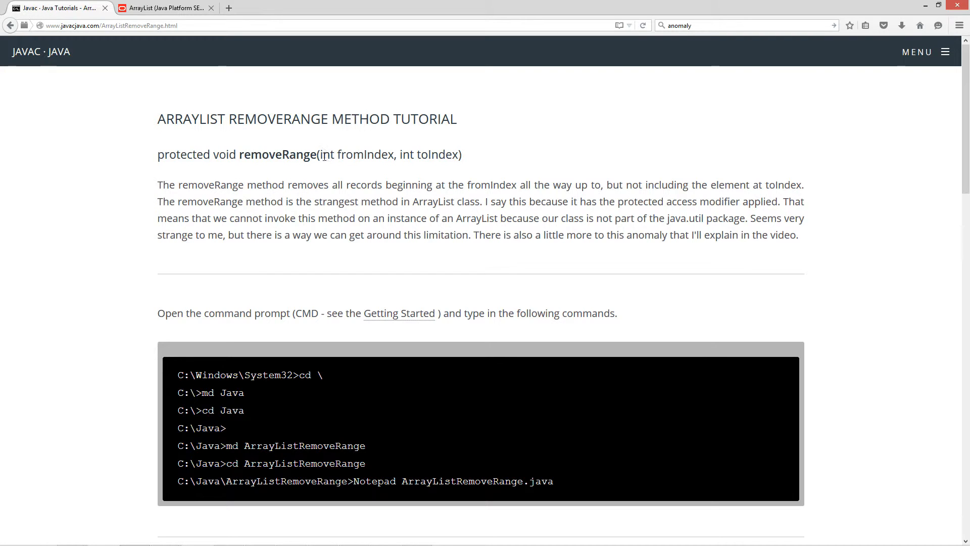
pyautogui.moveTo(320, 154); pyautogui.dragTo(393, 154)
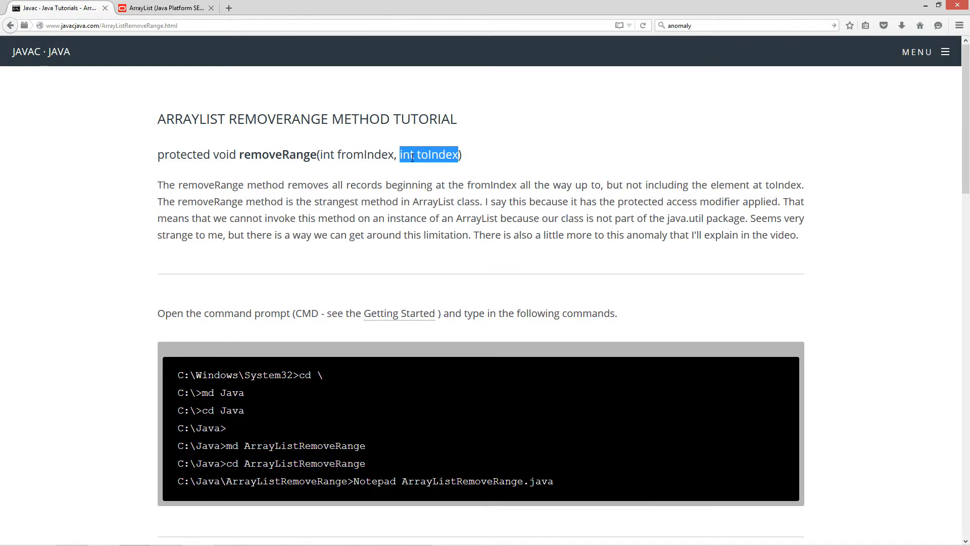
pyautogui.click(221, 170)
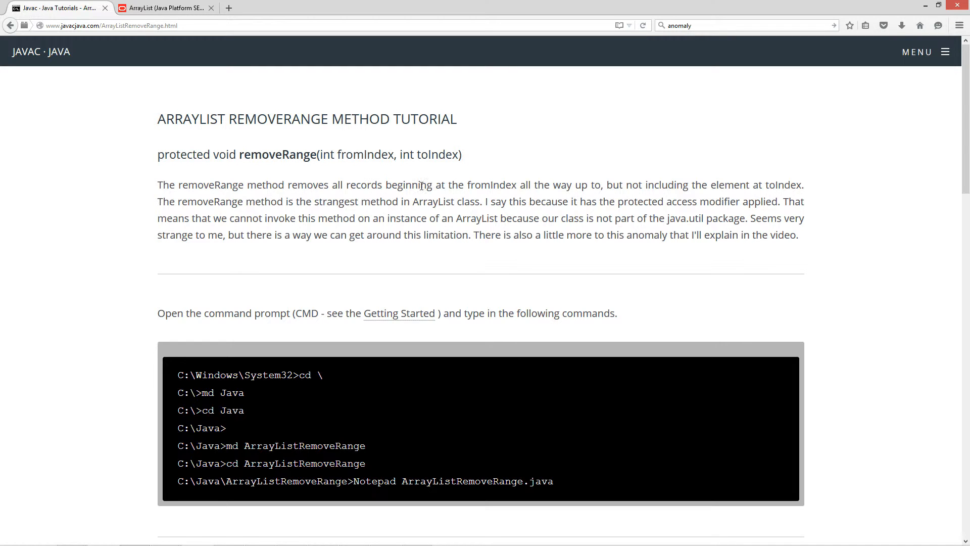
pyautogui.moveTo(588, 184)
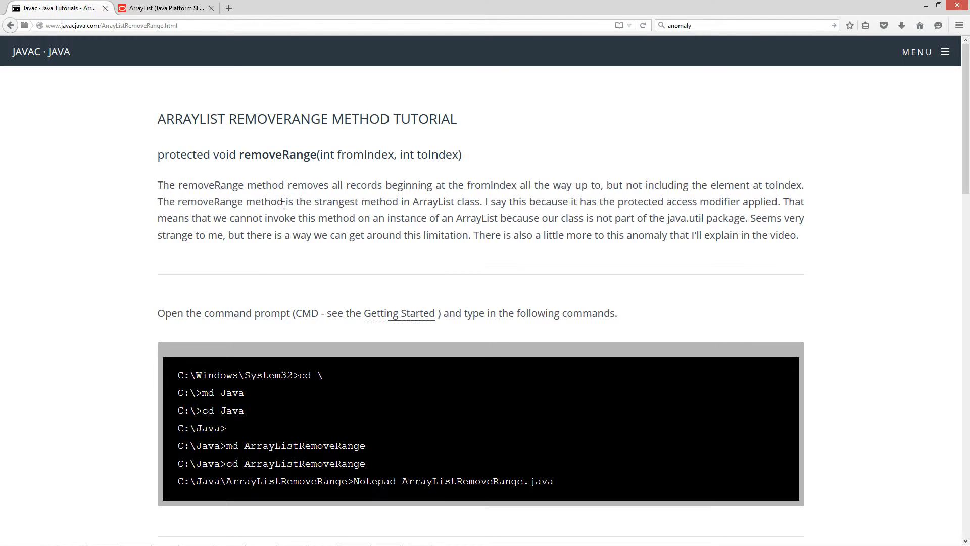
pyautogui.moveTo(431, 201)
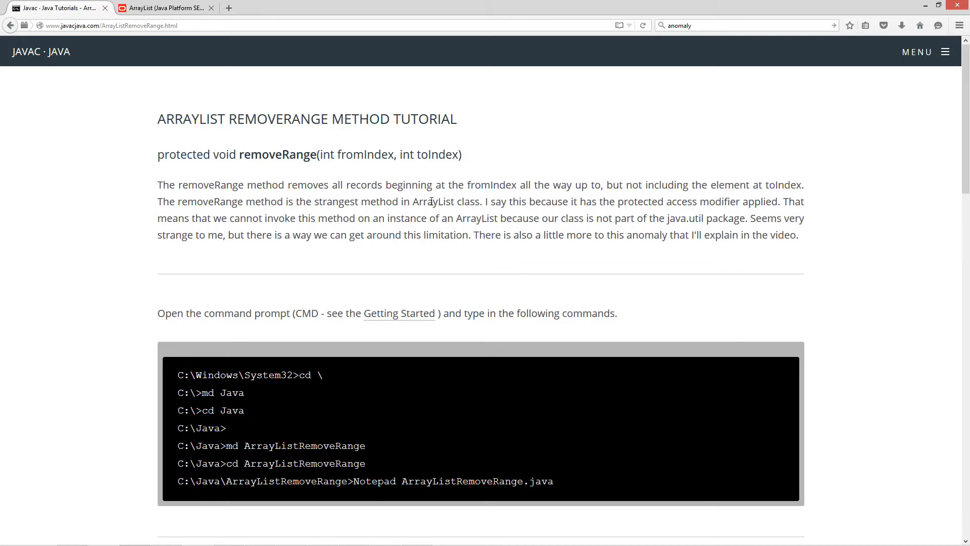
pyautogui.moveTo(523, 198)
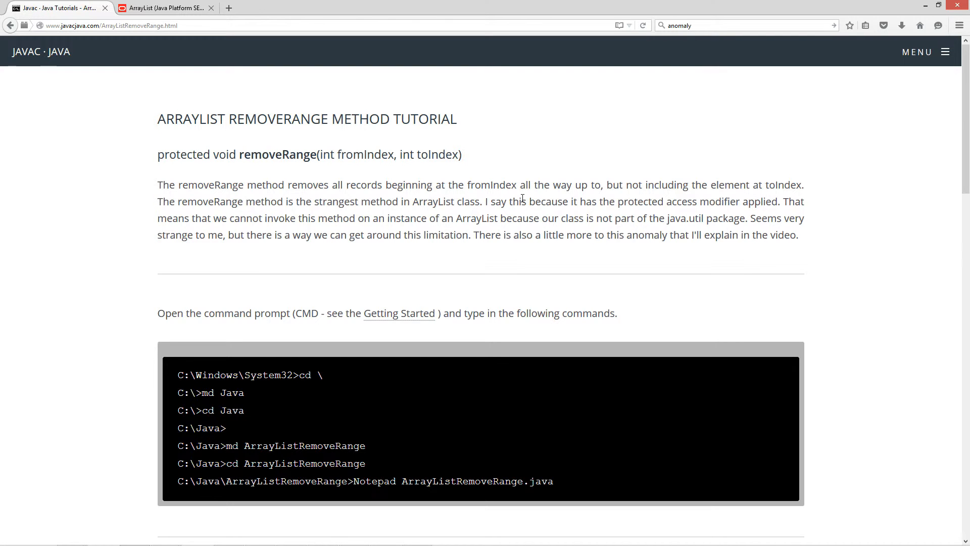
pyautogui.doubleClick(184, 154)
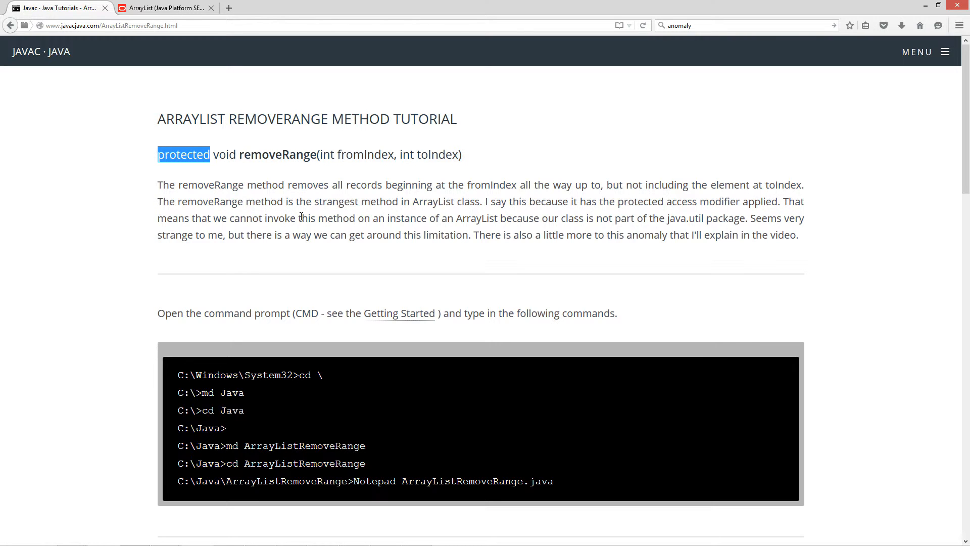
pyautogui.moveTo(468, 217)
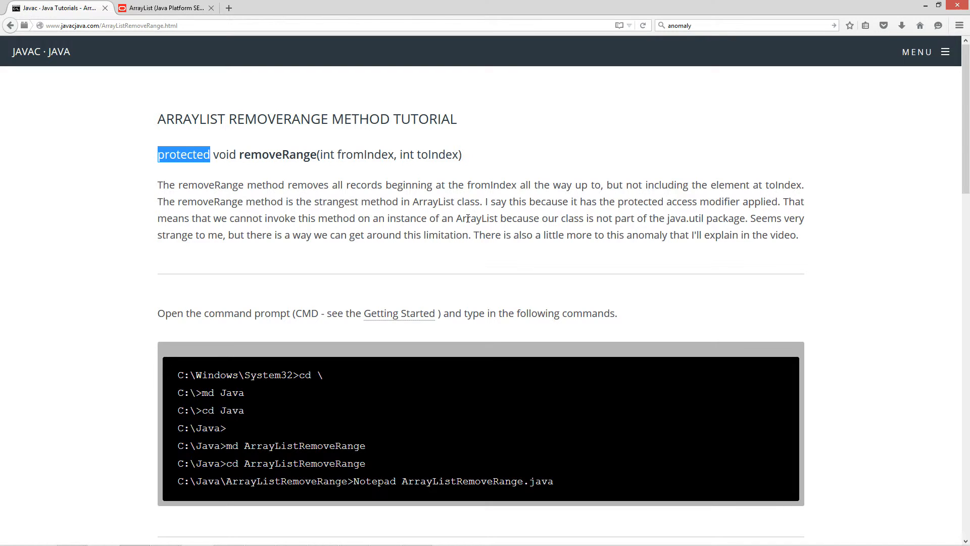
pyautogui.moveTo(678, 218)
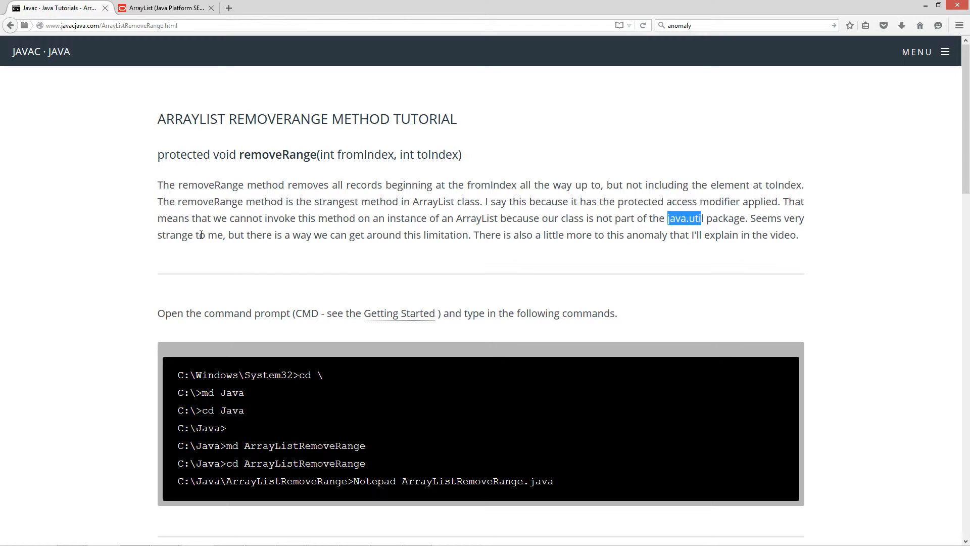
pyautogui.moveTo(467, 237)
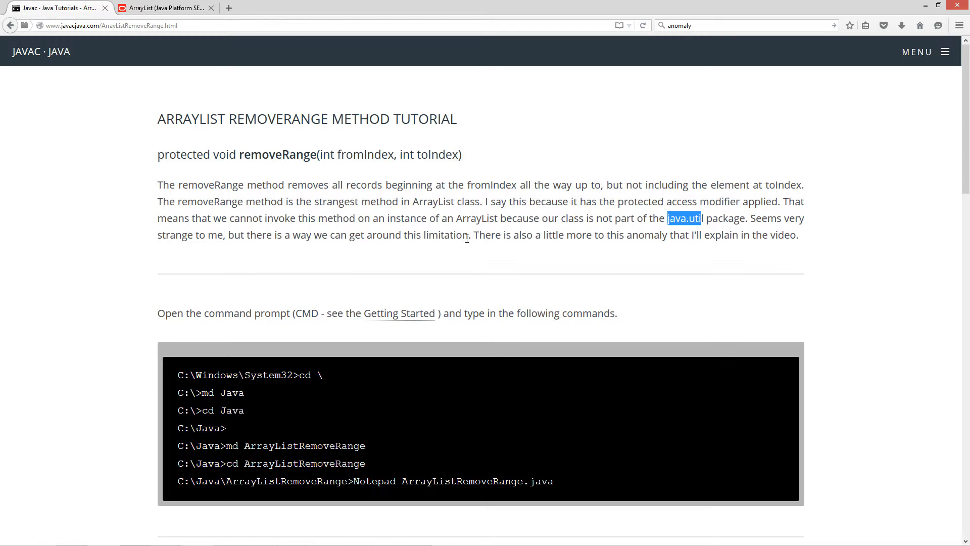
pyautogui.moveTo(543, 233)
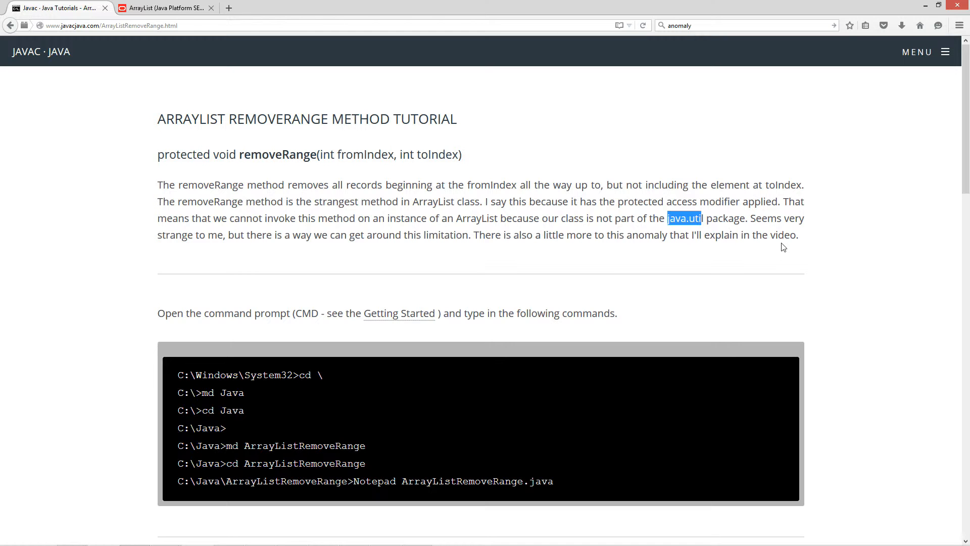
# Step: Scroll to the ArrayListRemoveRange code listing, select all of it and copy it
pyautogui.scroll(-3)
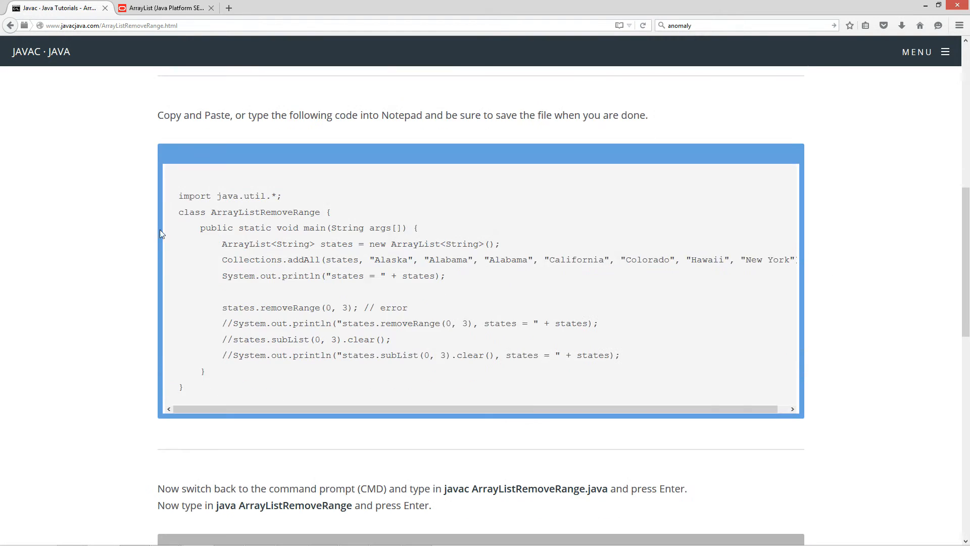
pyautogui.click(181, 192)
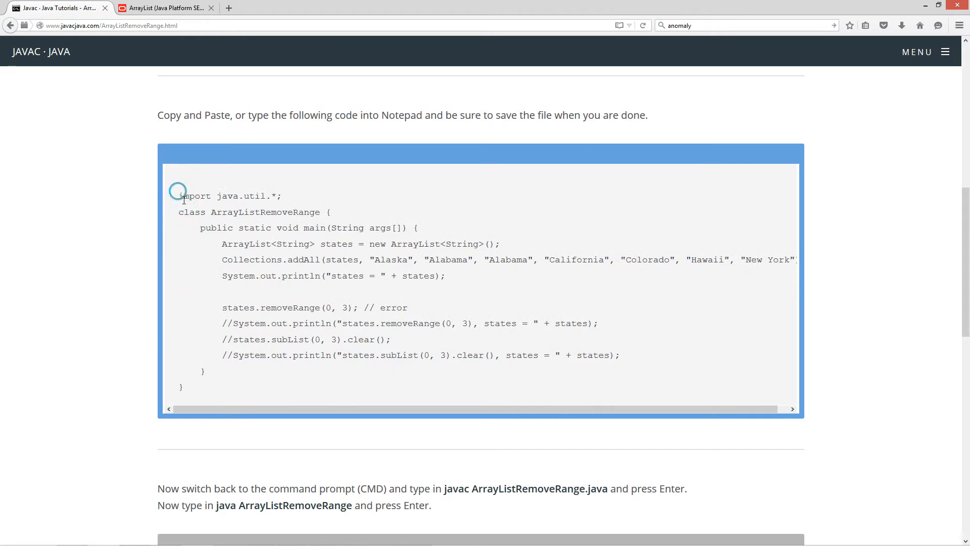
pyautogui.moveTo(179, 196); pyautogui.dragTo(181, 386)
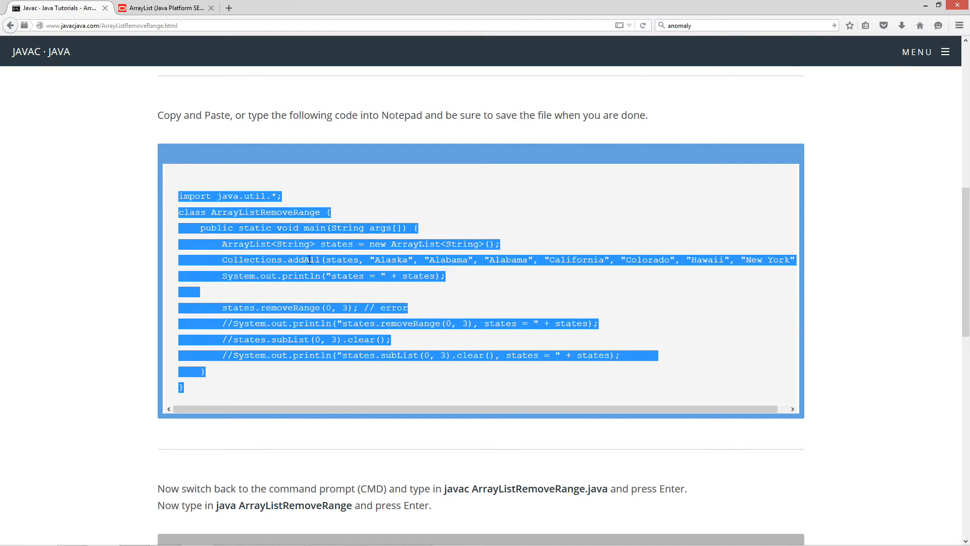
pyautogui.rightClick(309, 275)
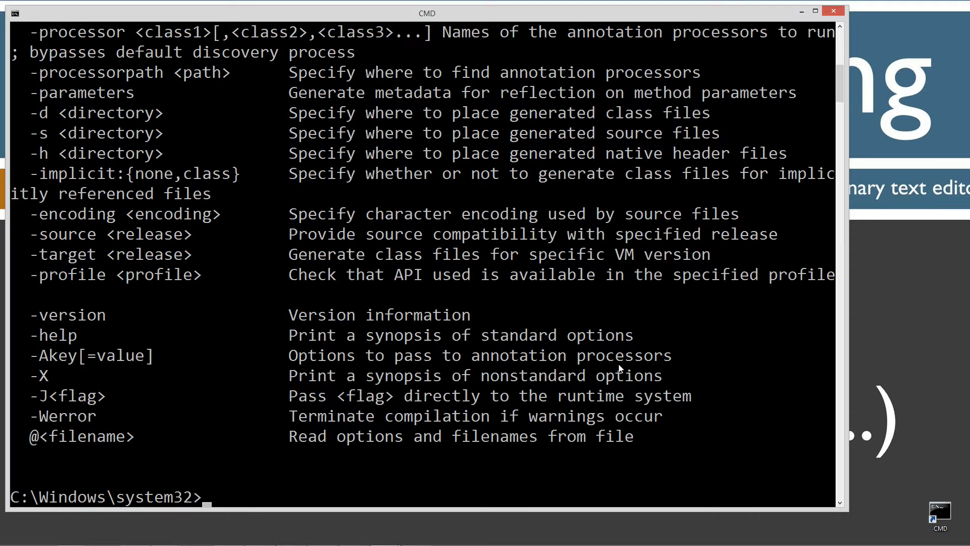
# Step: Go to the C:\ root and create the Java folder
pyautogui.write('cd')
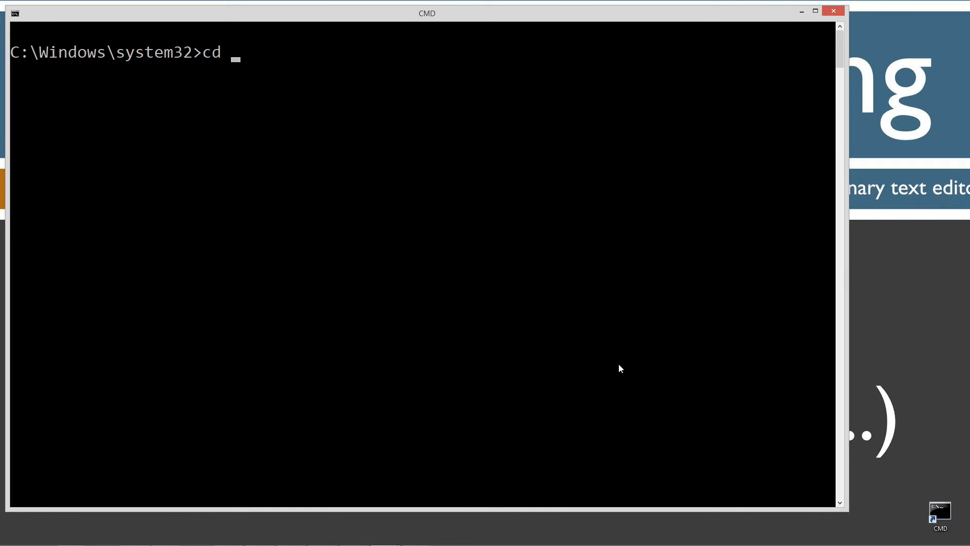
pyautogui.write('\\')
pyautogui.write('md')
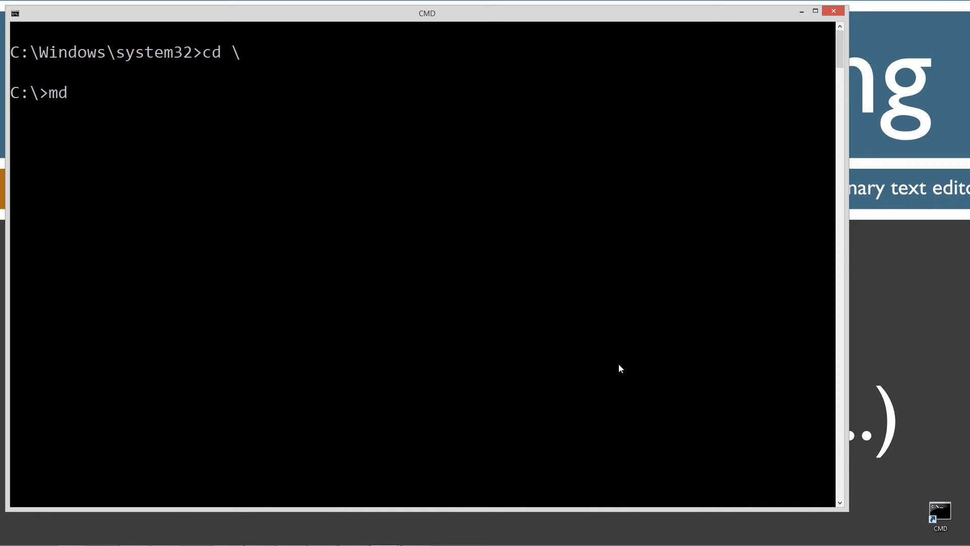
pyautogui.write('Java')
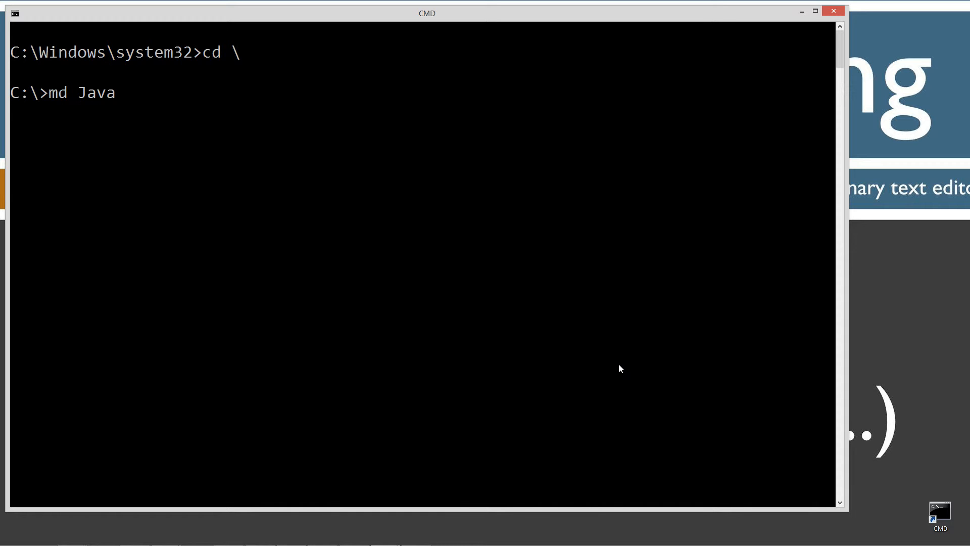
pyautogui.press('enter')
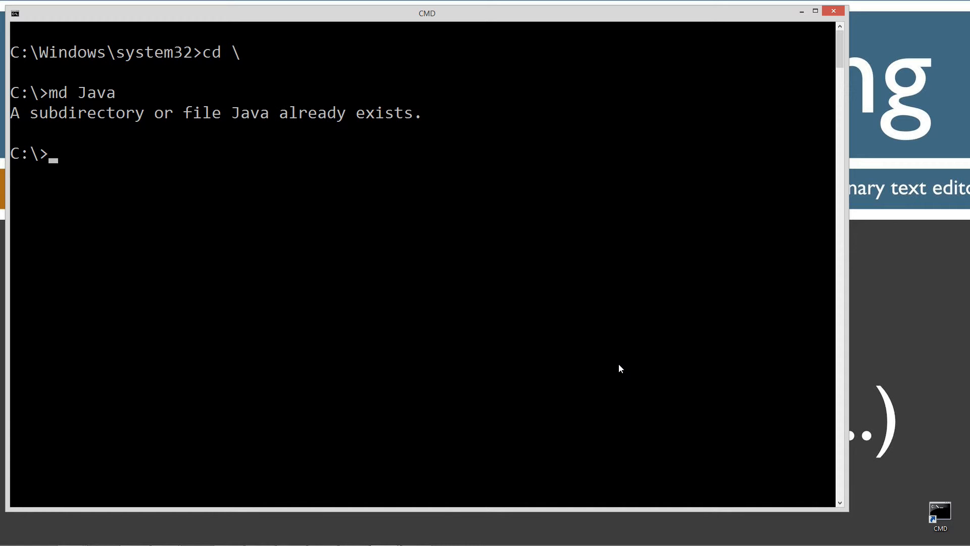
# Step: Enter Java, create the ArrayListRemoveRange folder and change into it
pyautogui.write('cd Java')
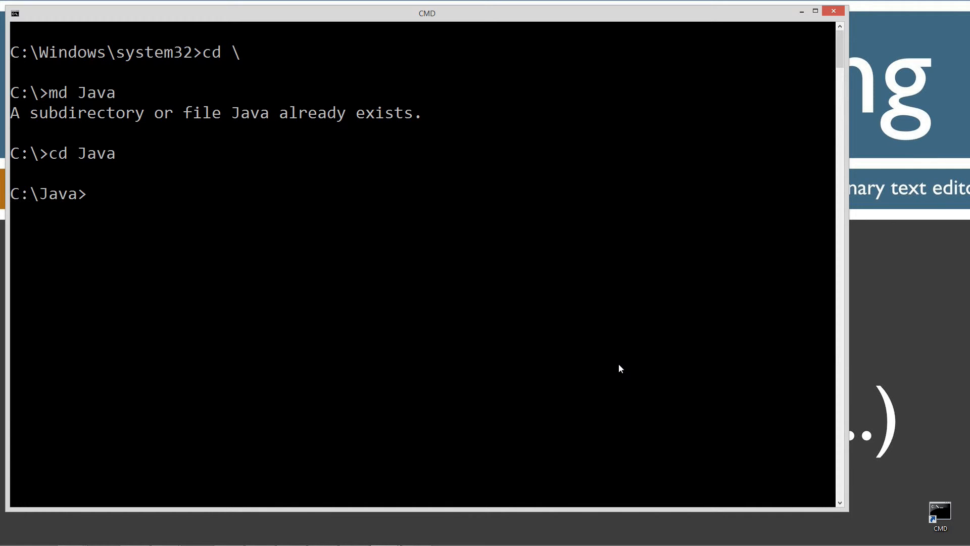
pyautogui.write('md')
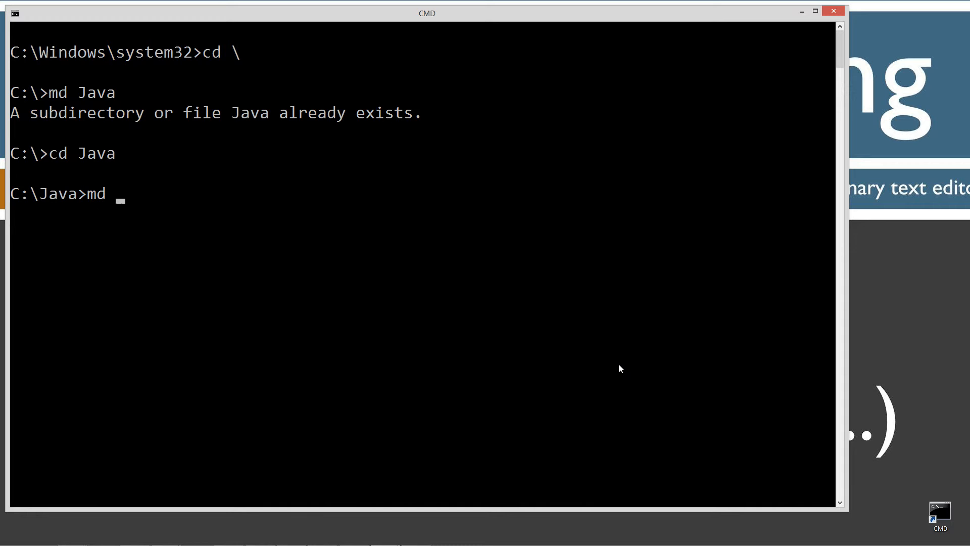
pyautogui.write('ArrayL')
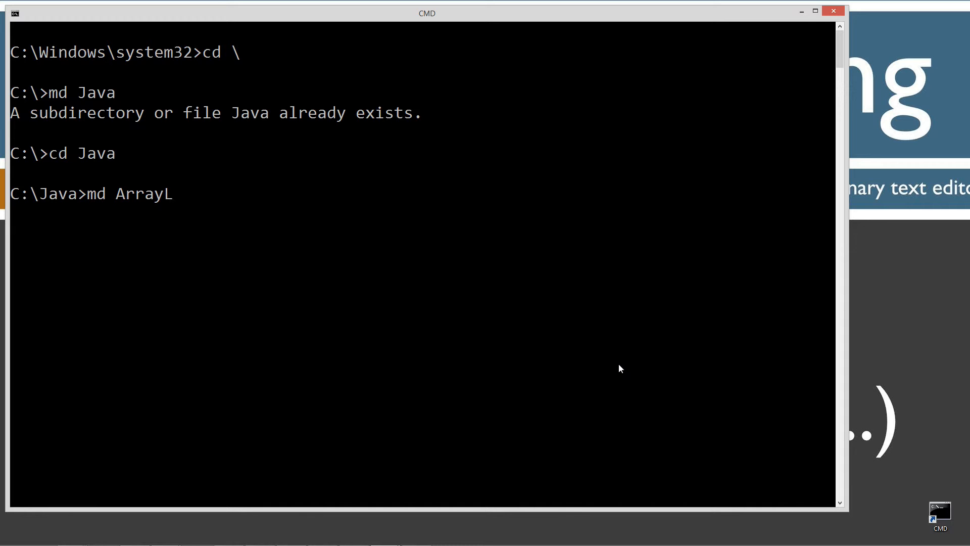
pyautogui.write('istRemove')
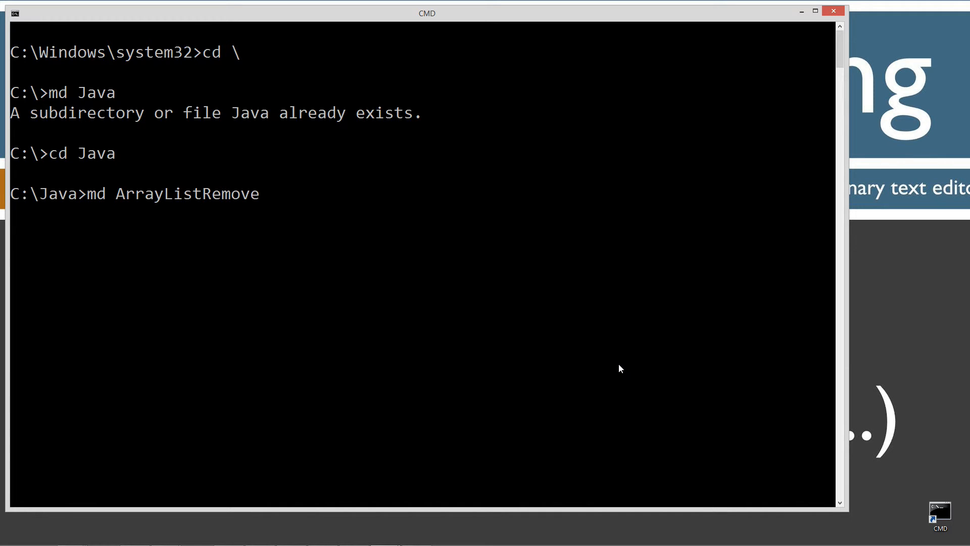
pyautogui.write('Rea')
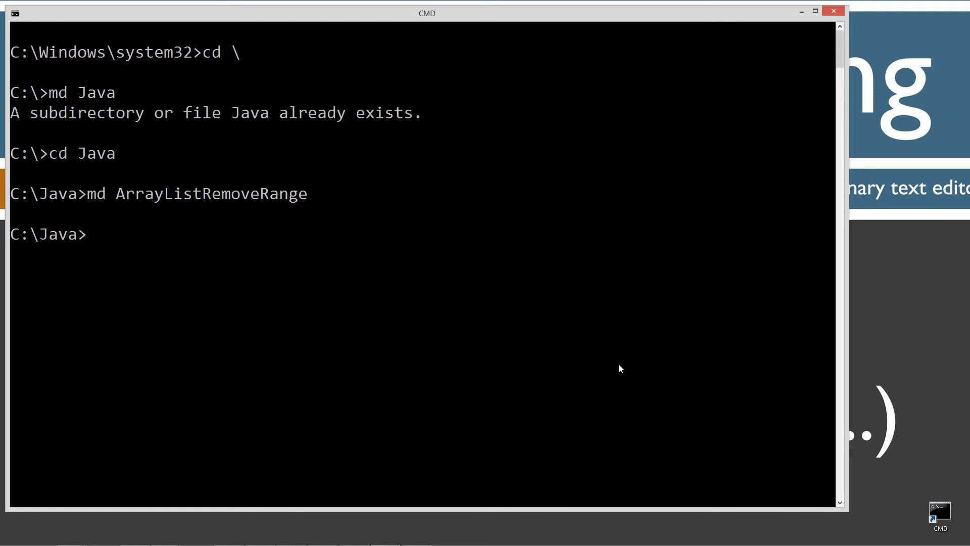
pyautogui.write('cd ArrayListRemoveRange')
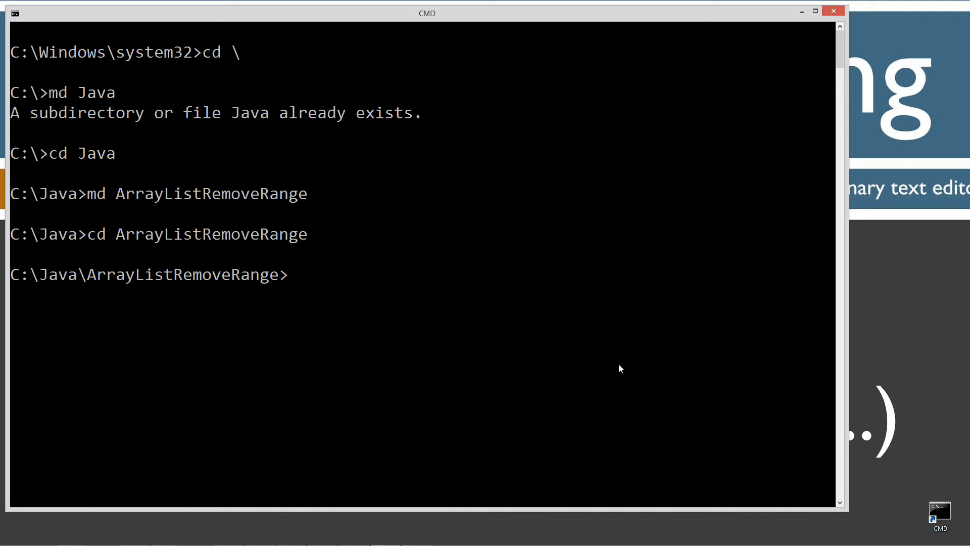
# Step: Enter the notepad ArrayListRemoveRange.java command to create the source file
pyautogui.write('notepad Ar')
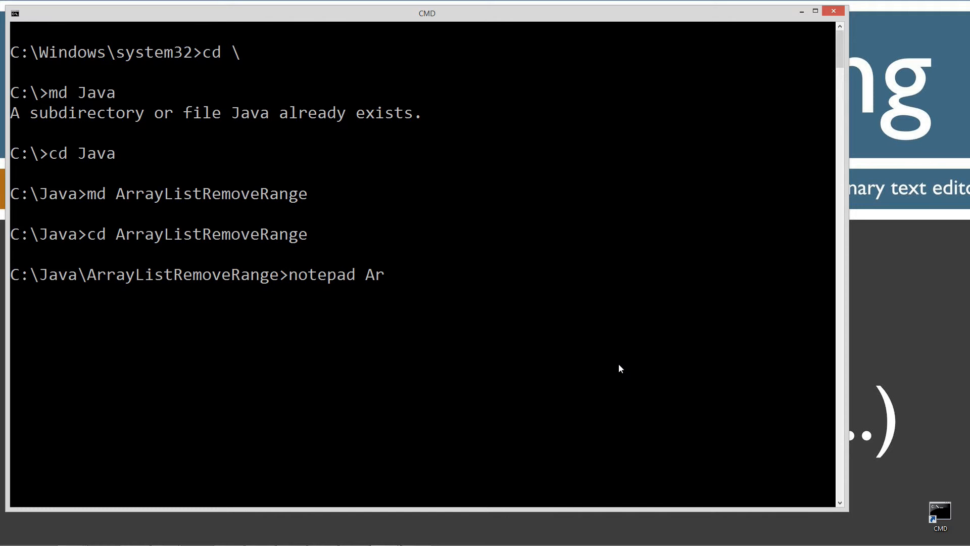
pyautogui.write('rayn')
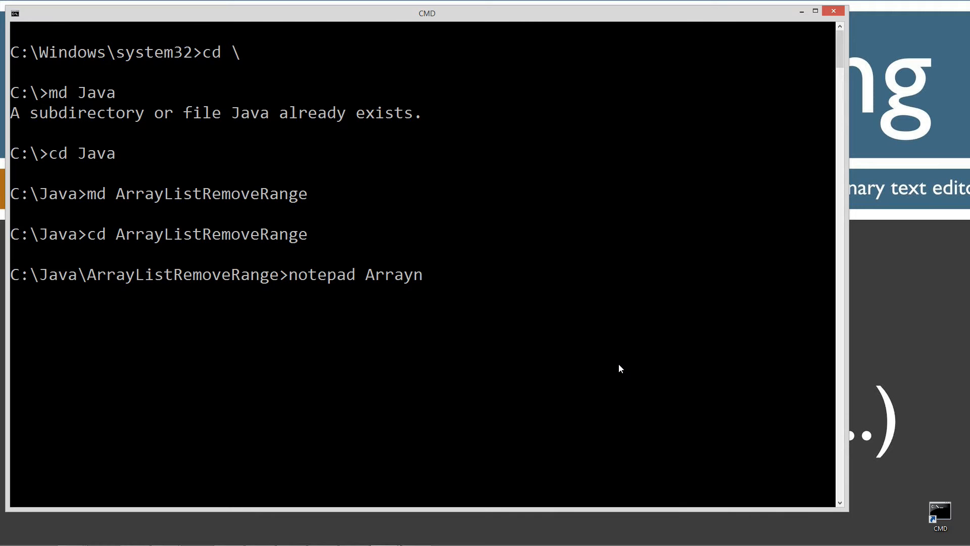
pyautogui.write('ArrayListRemov')
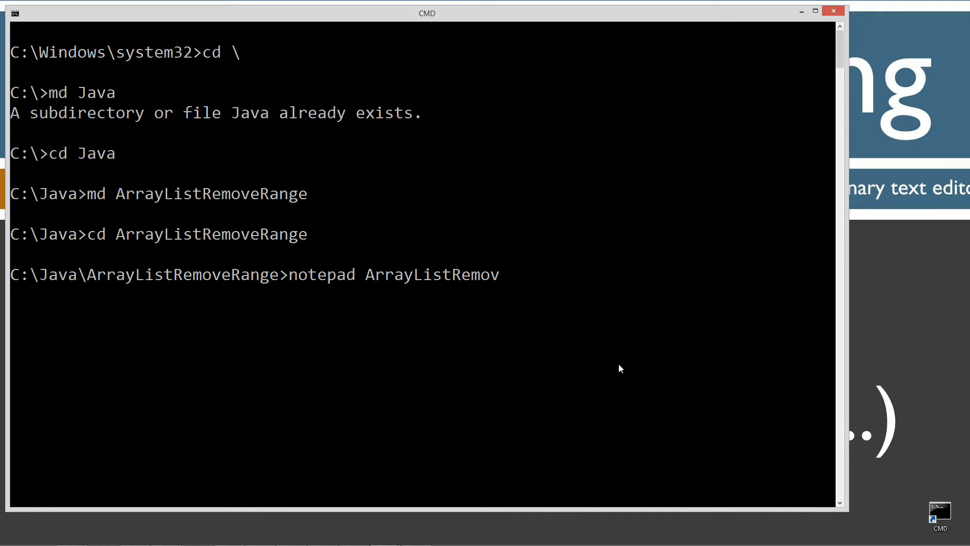
pyautogui.write('eRange.java')
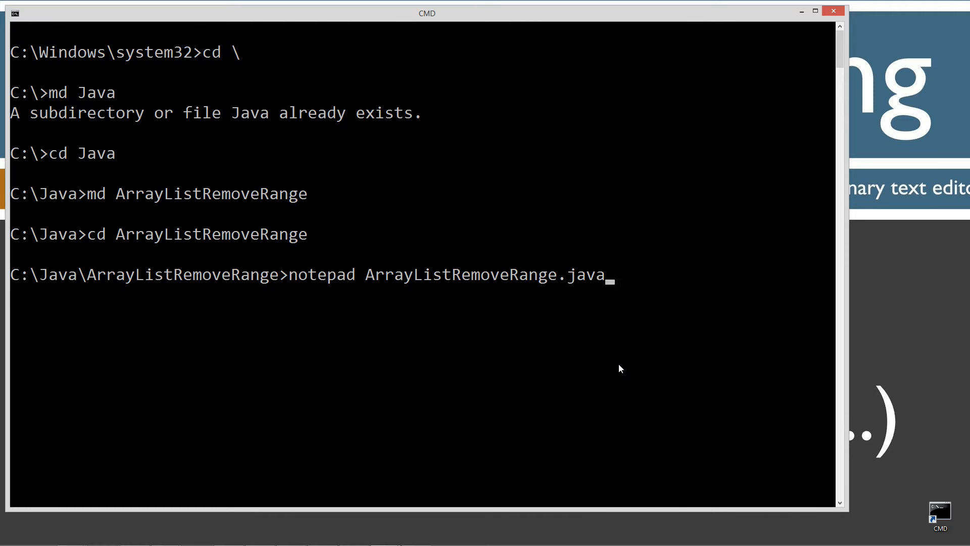
pyautogui.moveTo(449, 291)
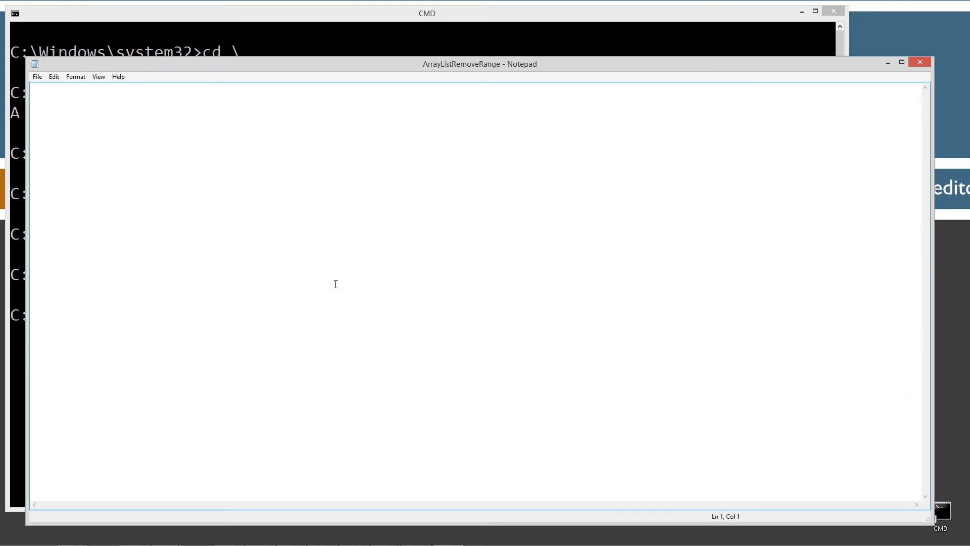
# Step: Paste the tutorial program, highlighting the String type, states, addAll and the state names
pyautogui.rightClick(217, 182)
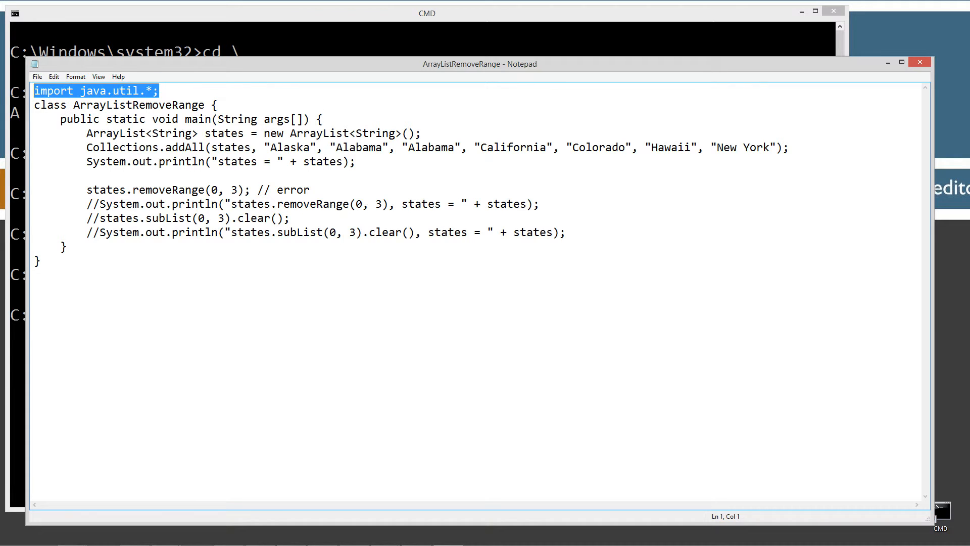
pyautogui.click(116, 90)
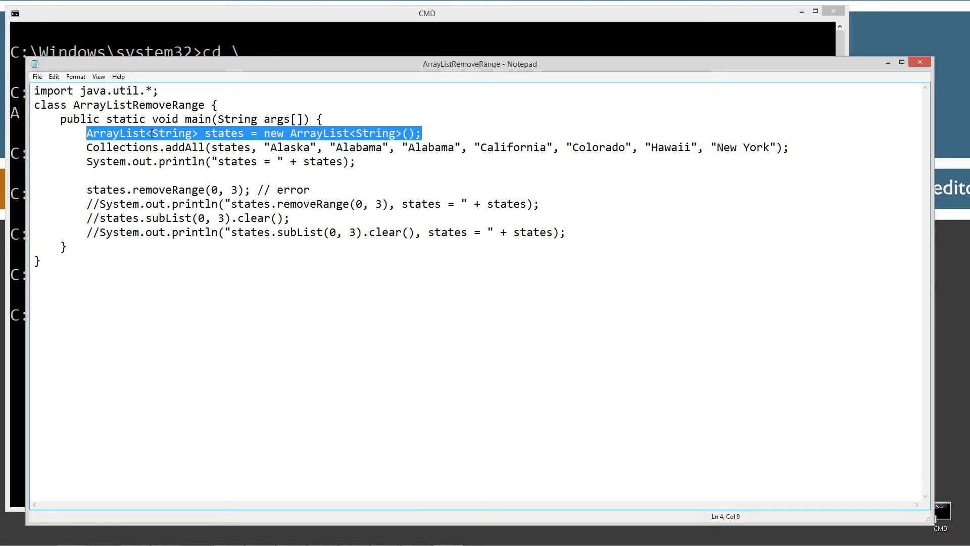
pyautogui.doubleClick(171, 133)
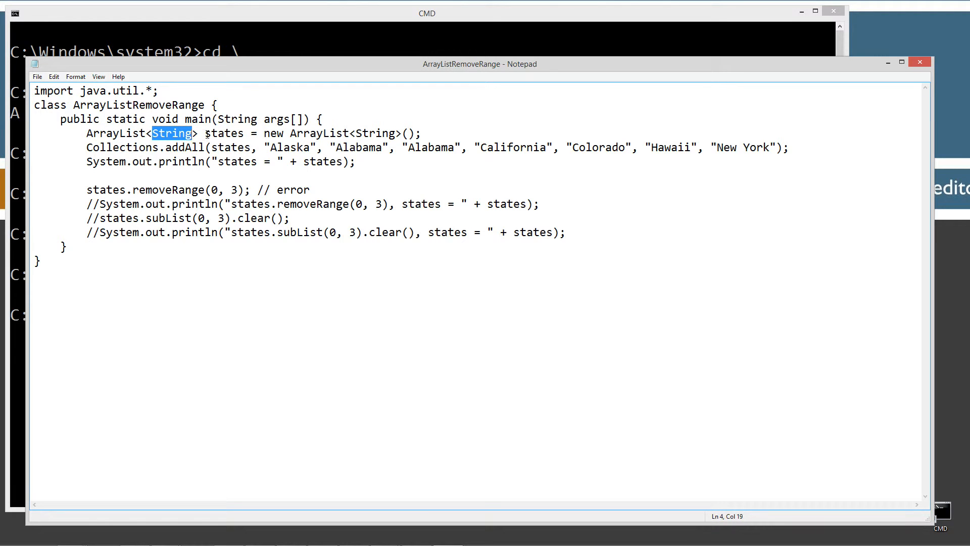
pyautogui.doubleClick(224, 133)
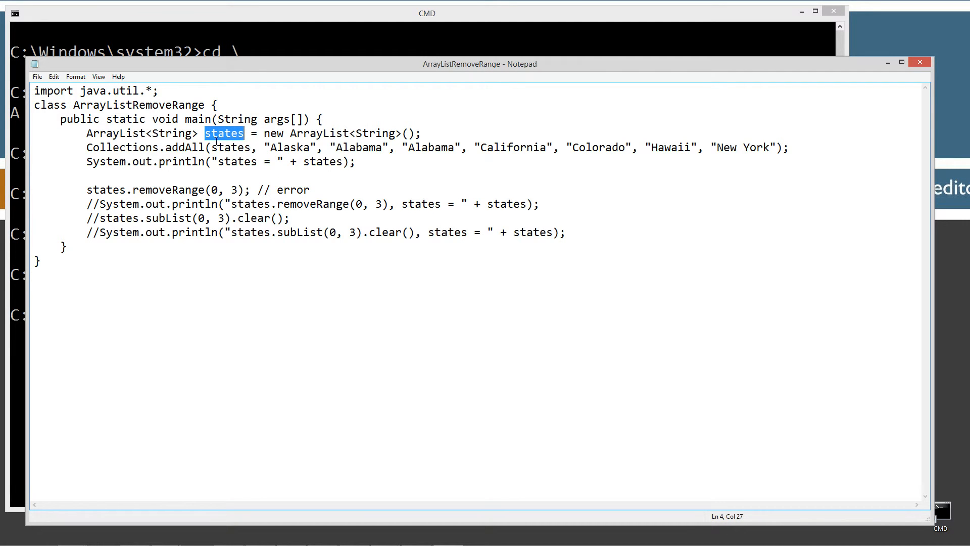
pyautogui.doubleClick(121, 147)
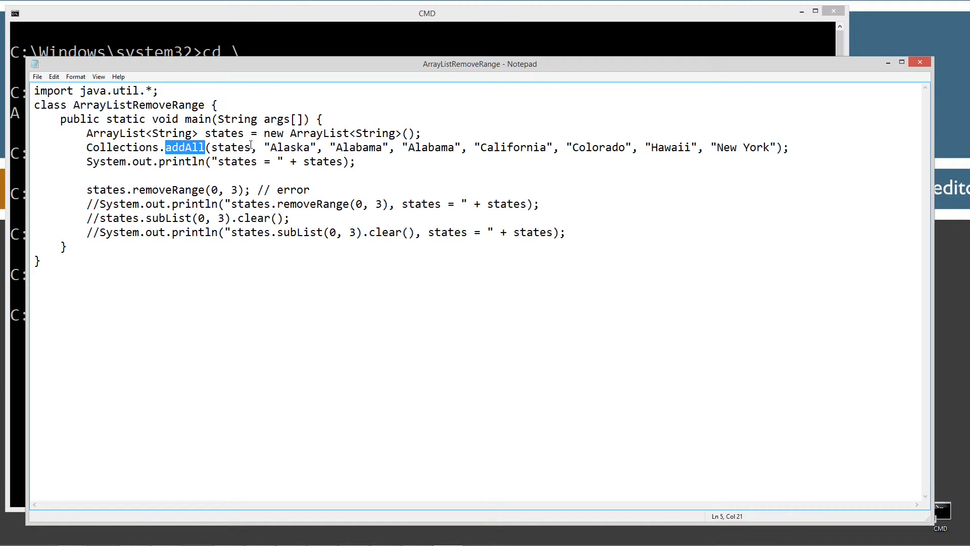
pyautogui.doubleClick(231, 147)
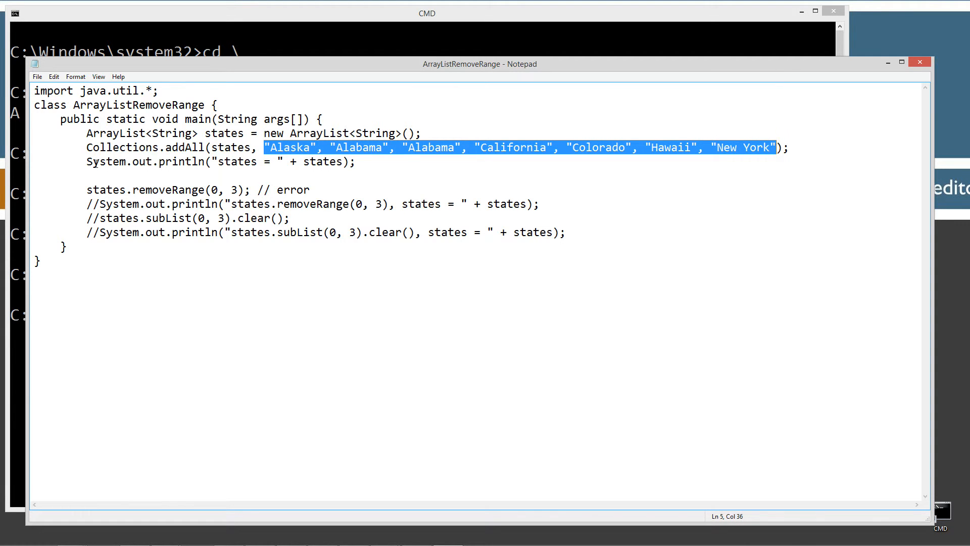
# Step: Put // in front of the states.removeRange(0, 3) line
pyautogui.click(334, 162)
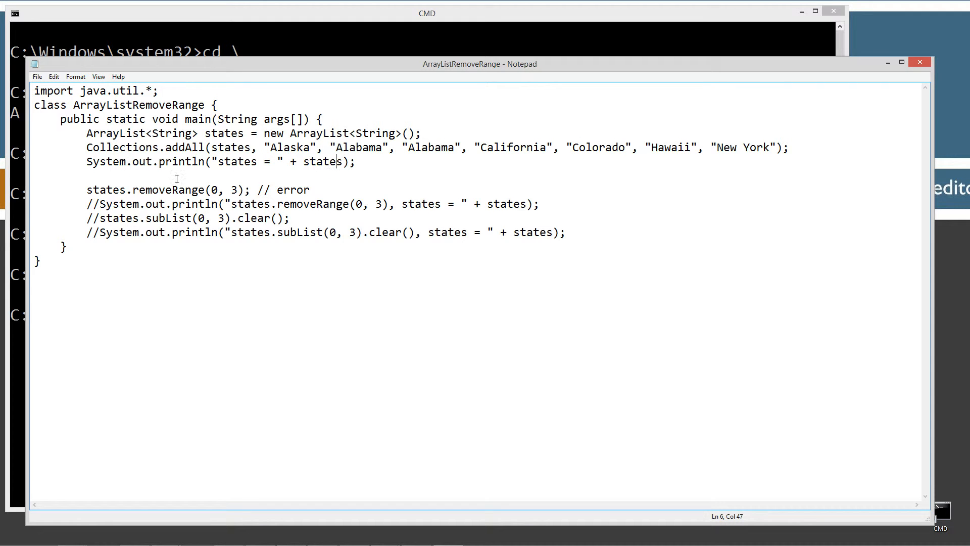
pyautogui.write('/')
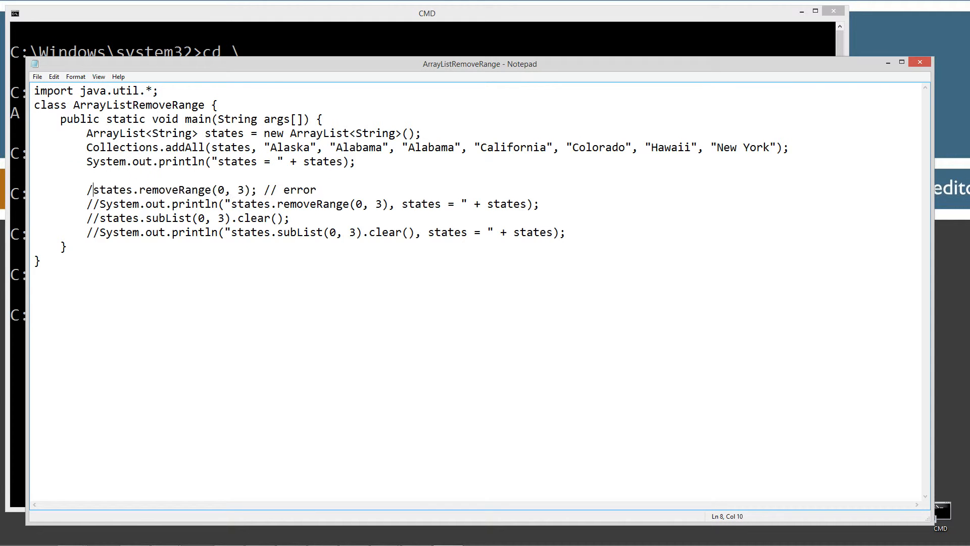
pyautogui.write('/')
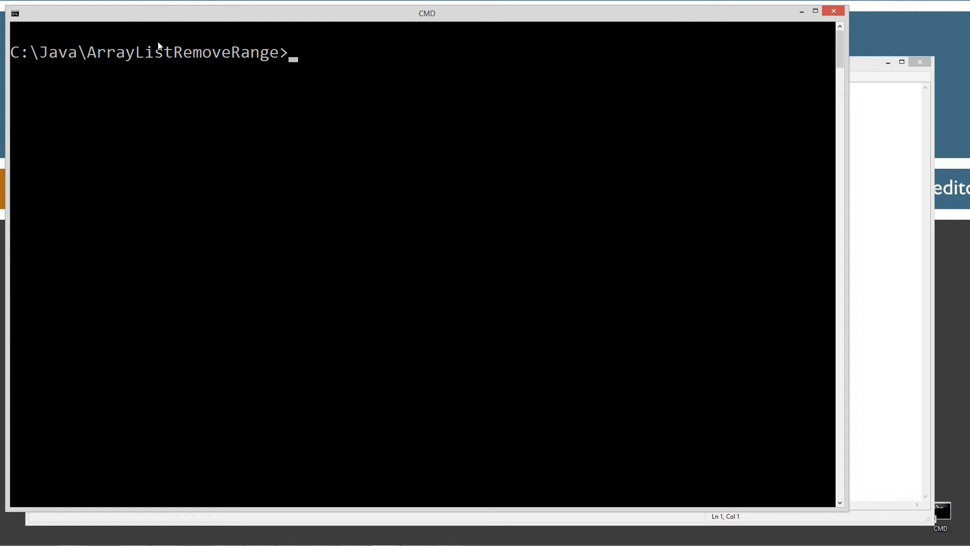
# Step: Compile and run ArrayListRemoveRange, then highlight removeRange's protected signature on the tutorial page
pyautogui.write('javac ArrayListRemoveRange.')
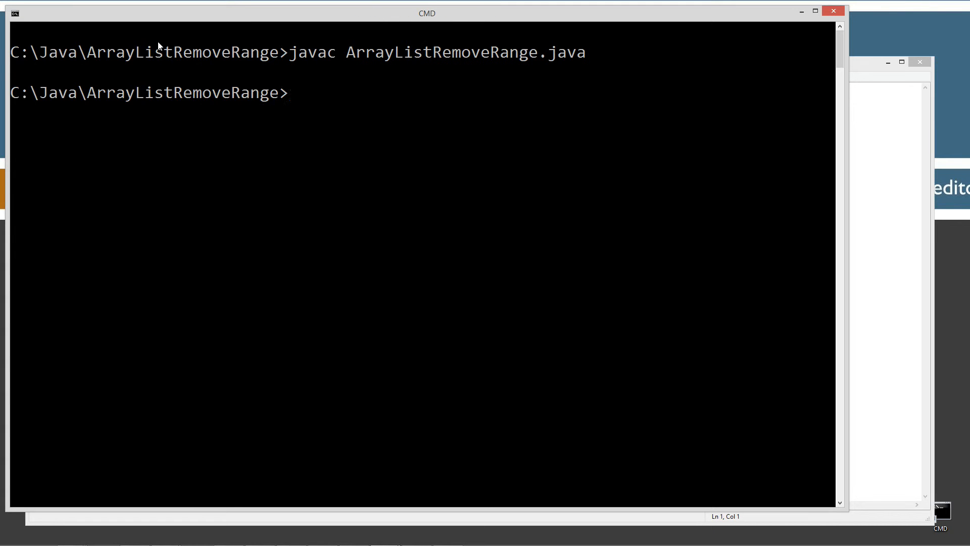
pyautogui.write('java ArrayListRemoveRange.class')
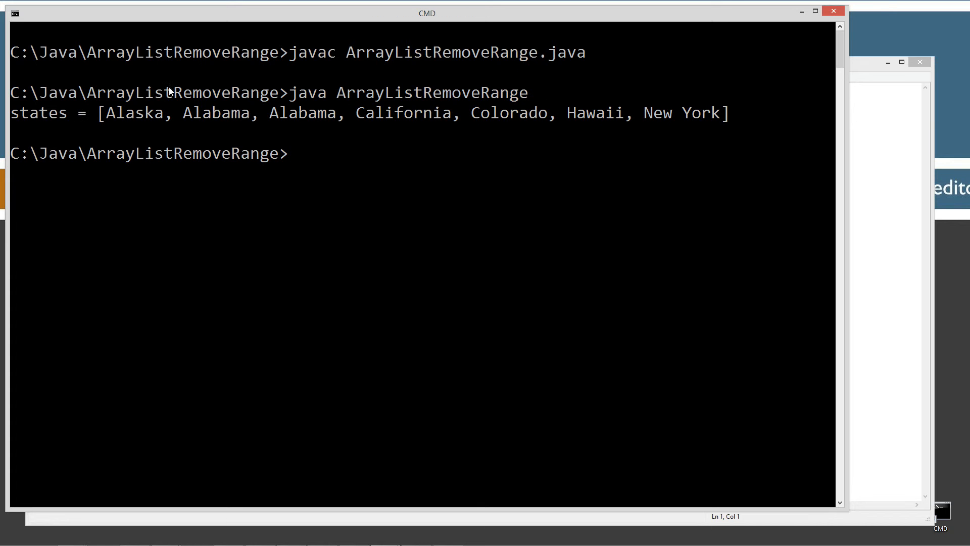
pyautogui.moveTo(832, 193)
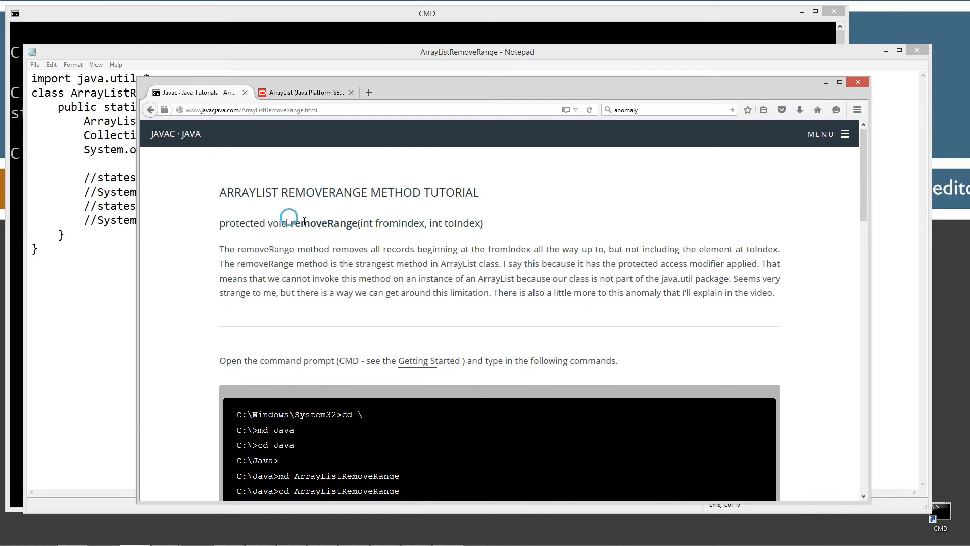
pyautogui.moveTo(290, 223); pyautogui.dragTo(485, 223)
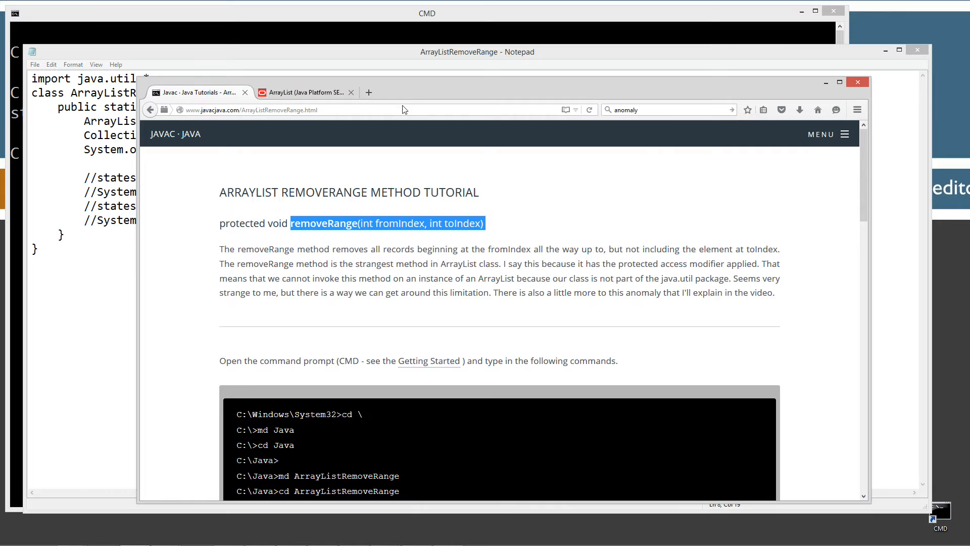
pyautogui.click(477, 52)
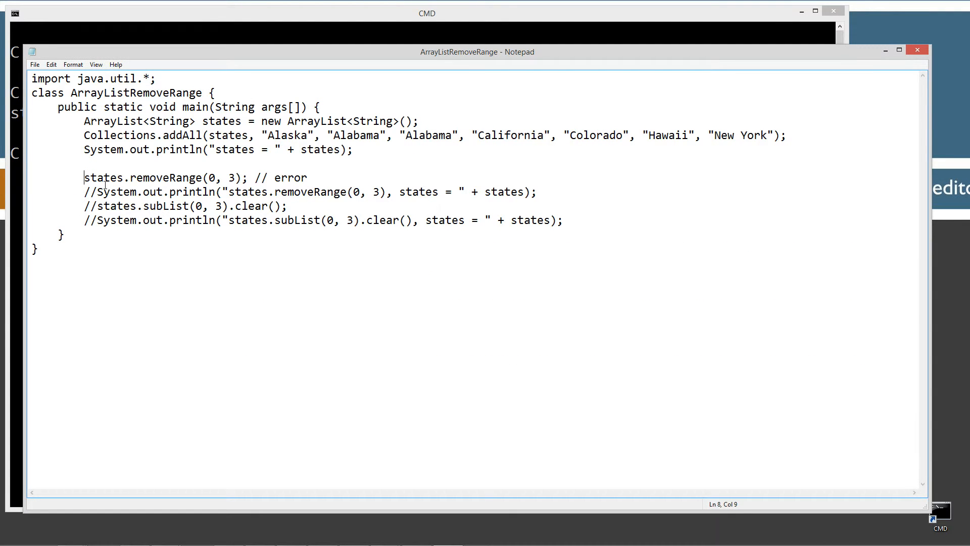
# Step: Open Notepad's File menu while restoring the states.removeRange(0, 3) call
pyautogui.click(35, 64)
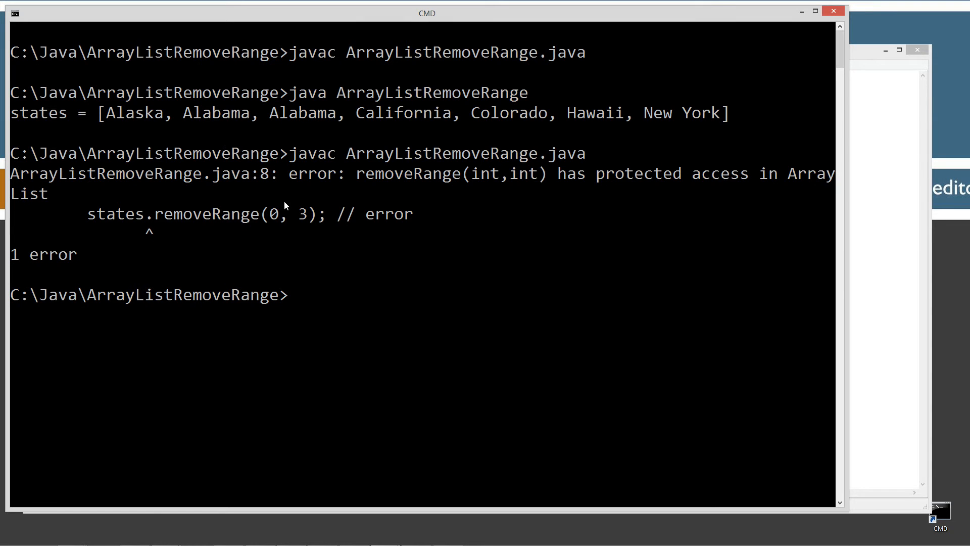
pyautogui.moveTo(460, 184)
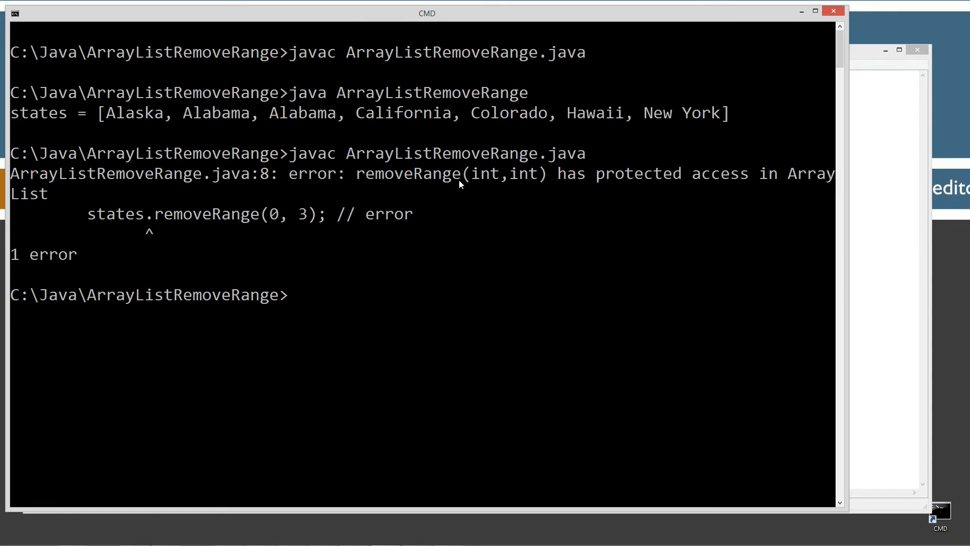
pyautogui.moveTo(3, 208)
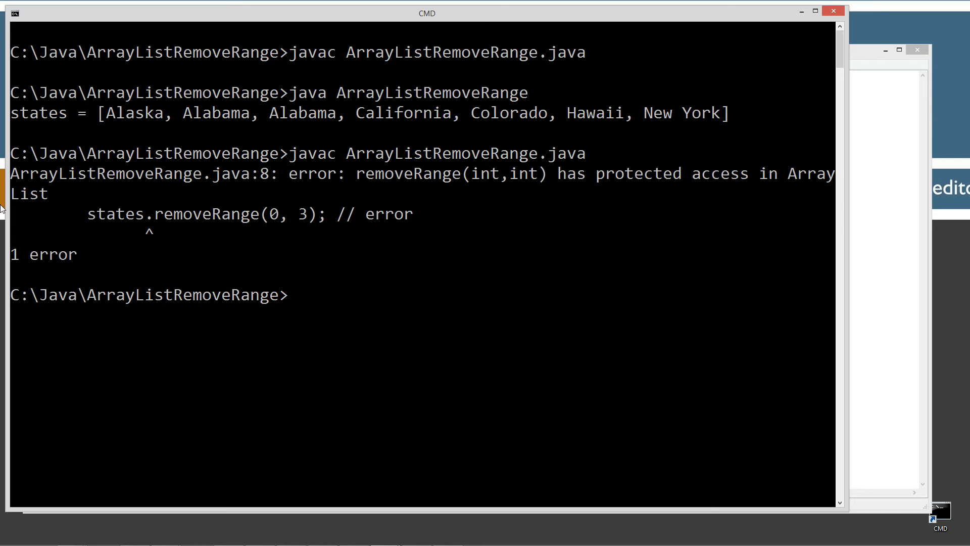
pyautogui.moveTo(134, 213)
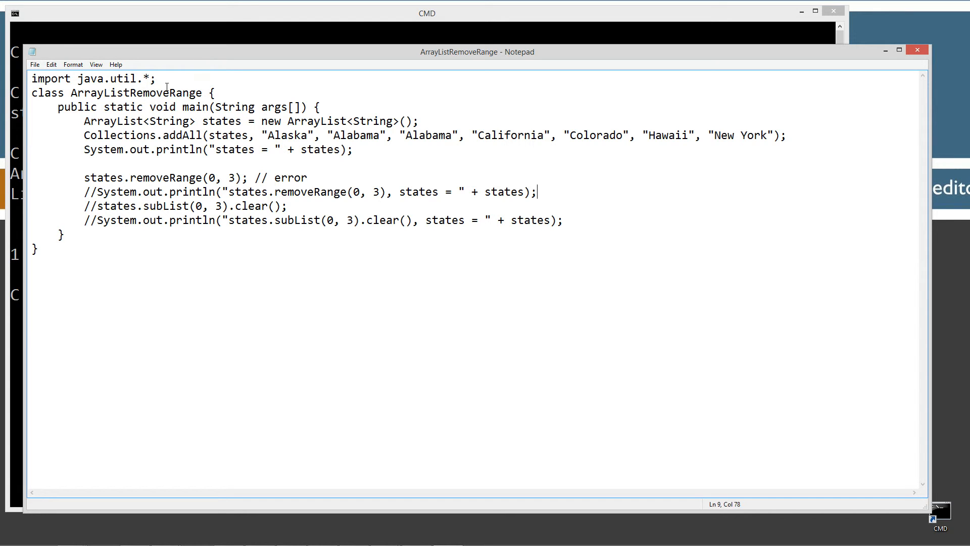
pyautogui.click(176, 84)
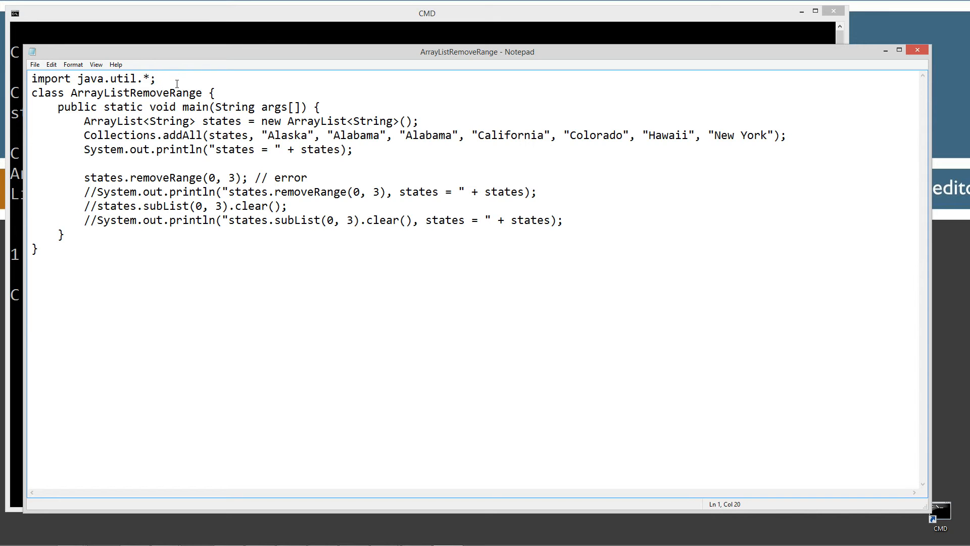
pyautogui.write('pa')
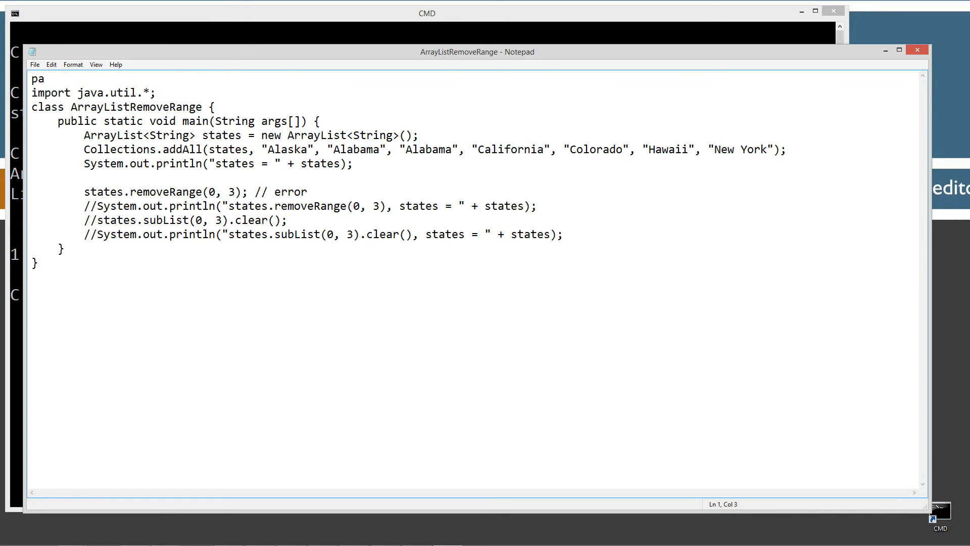
pyautogui.write('ckage whatever;')
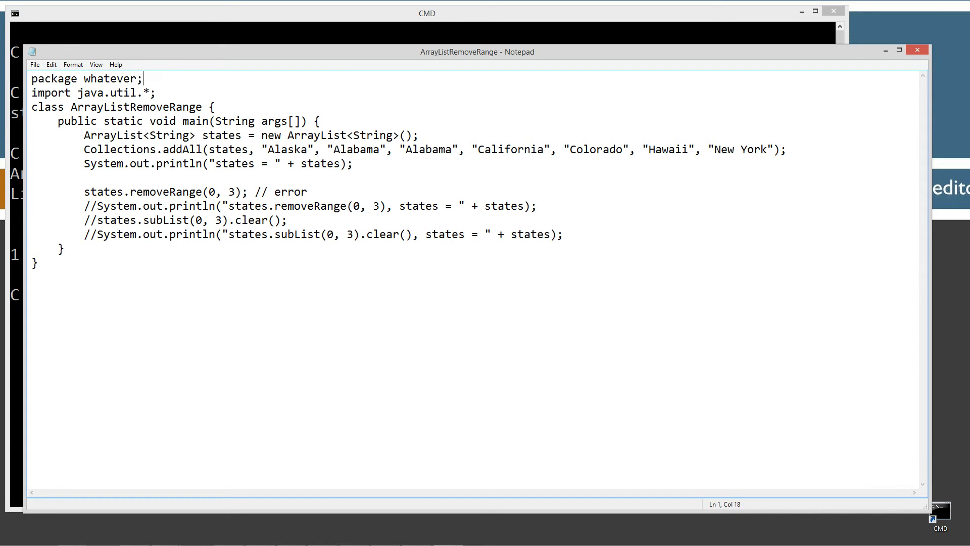
pyautogui.click(135, 93)
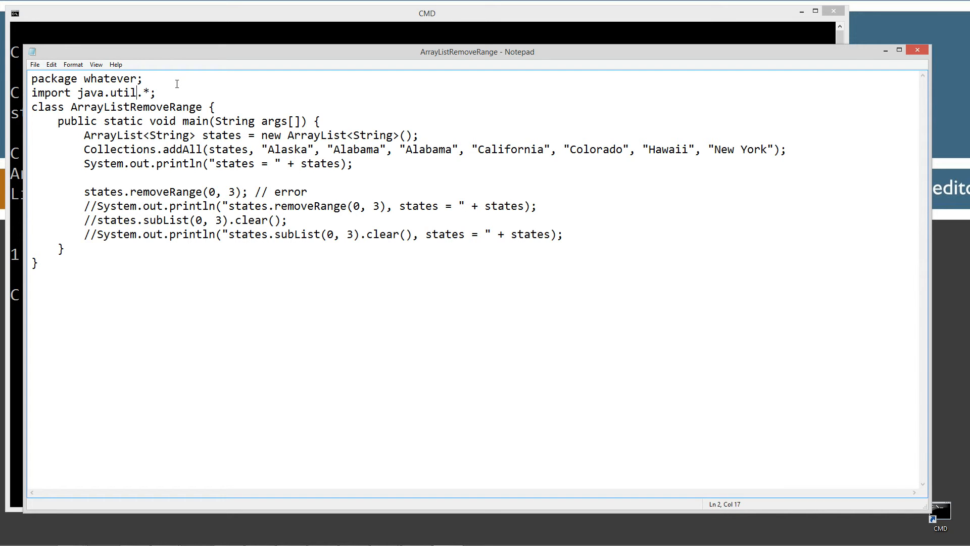
pyautogui.tripleClick(86, 79)
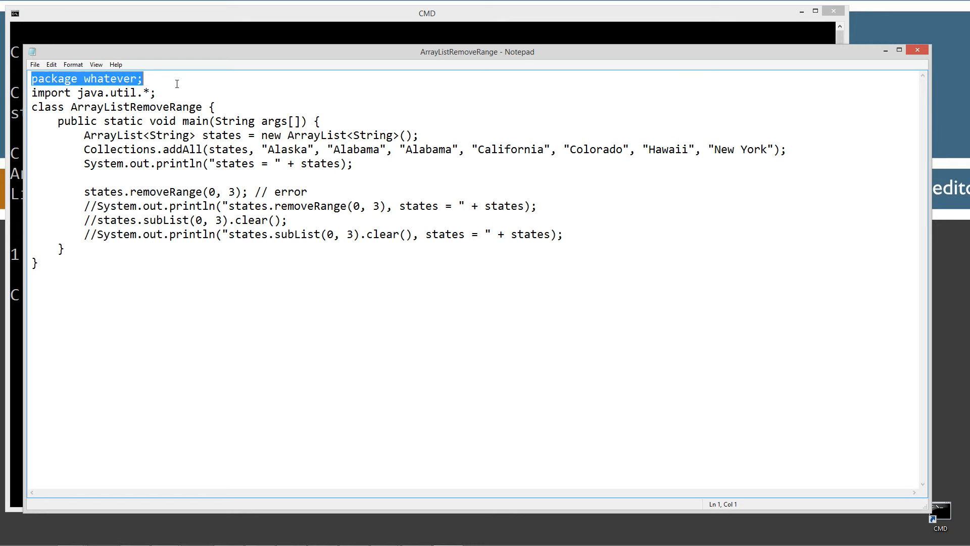
pyautogui.press('Delete')
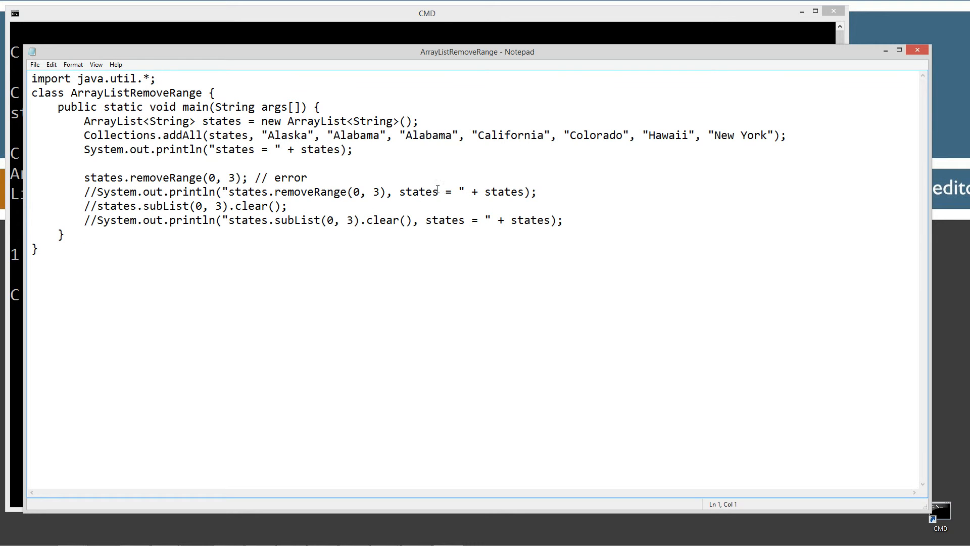
pyautogui.moveTo(106, 182)
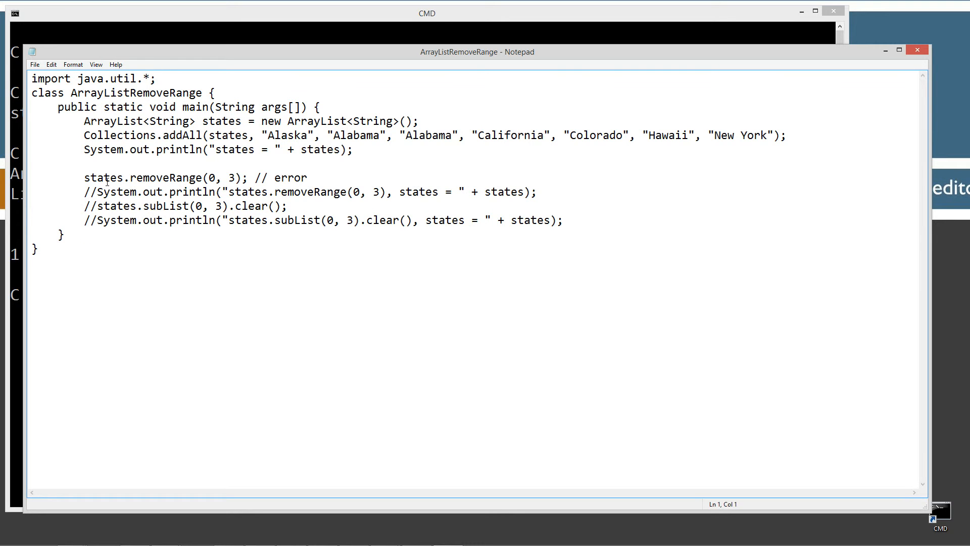
pyautogui.click(124, 177)
pyautogui.write('extends  ')
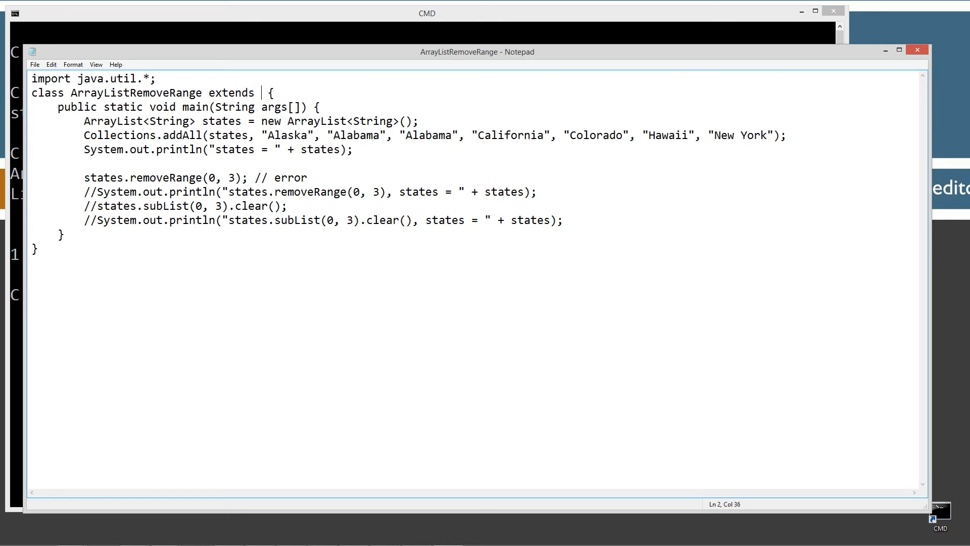
# Step: Change the states type and constructor to ArrayListRemoveRange, fixing a typo
pyautogui.write('a')
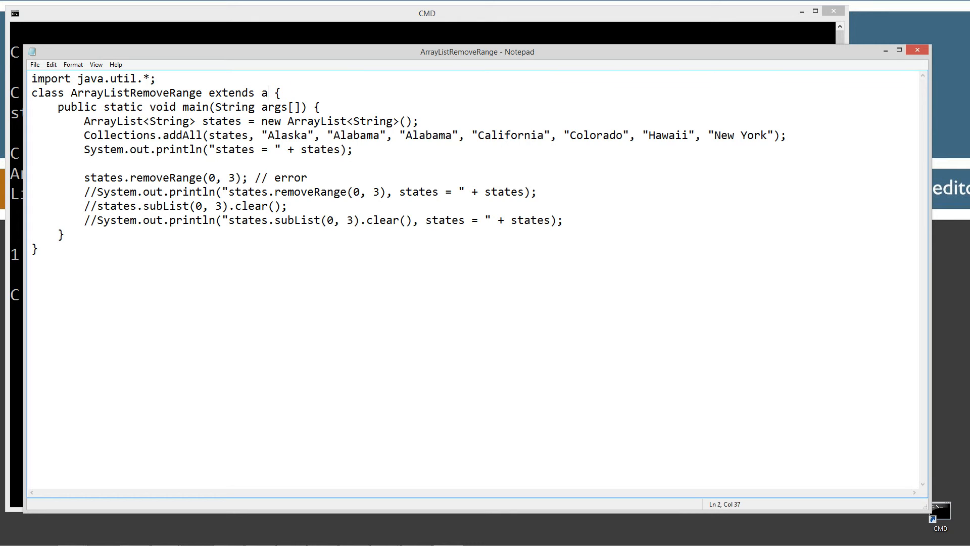
pyautogui.write('rrayList')
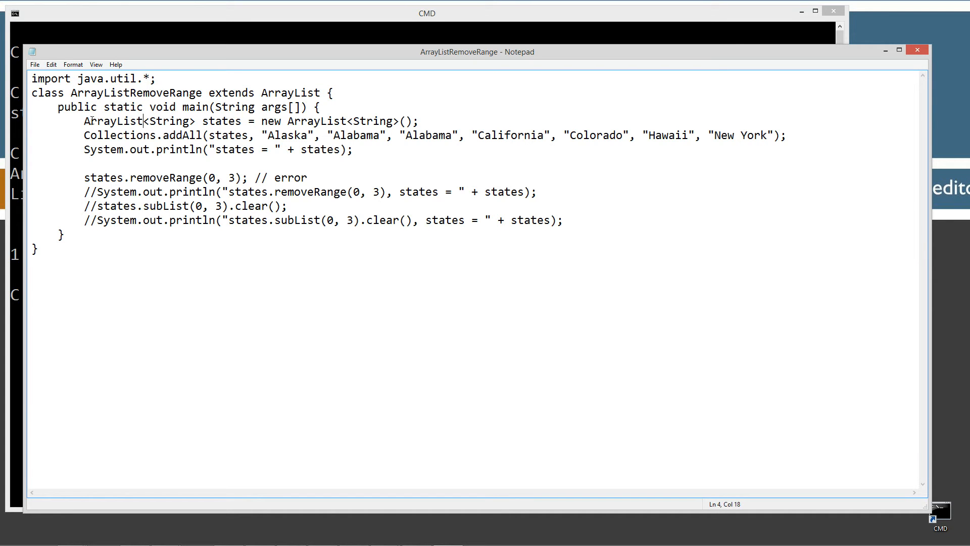
pyautogui.write('Arra')
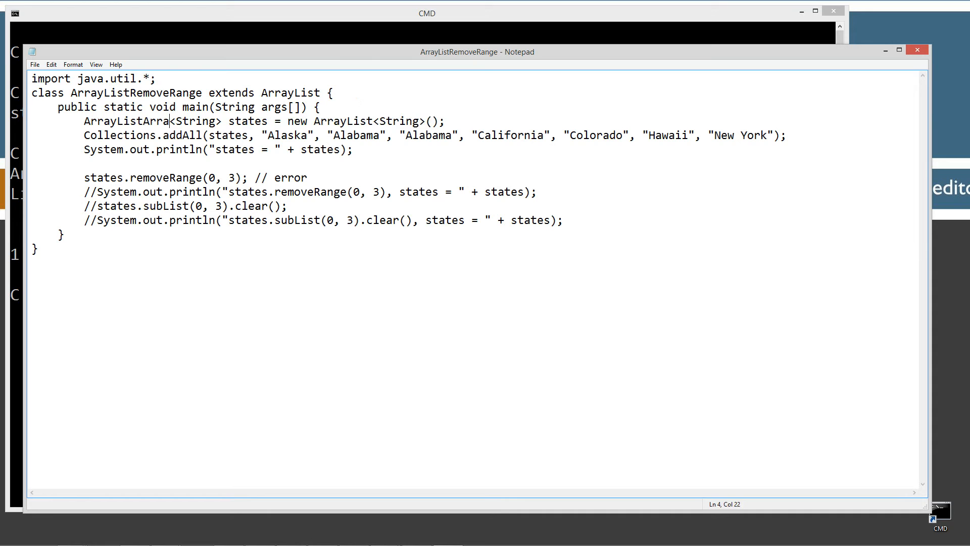
pyautogui.press('BackSpace')
pyautogui.write('RemoveRang')
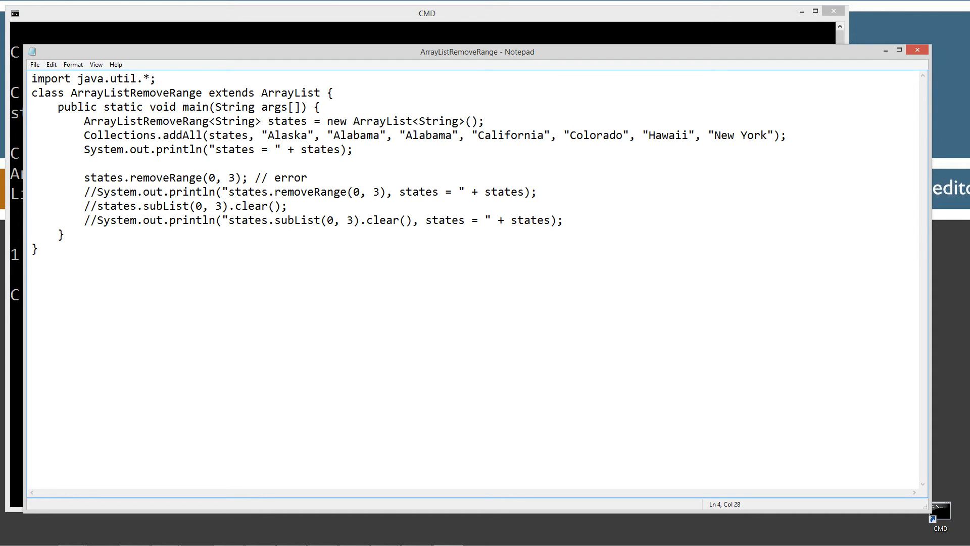
pyautogui.write('e')
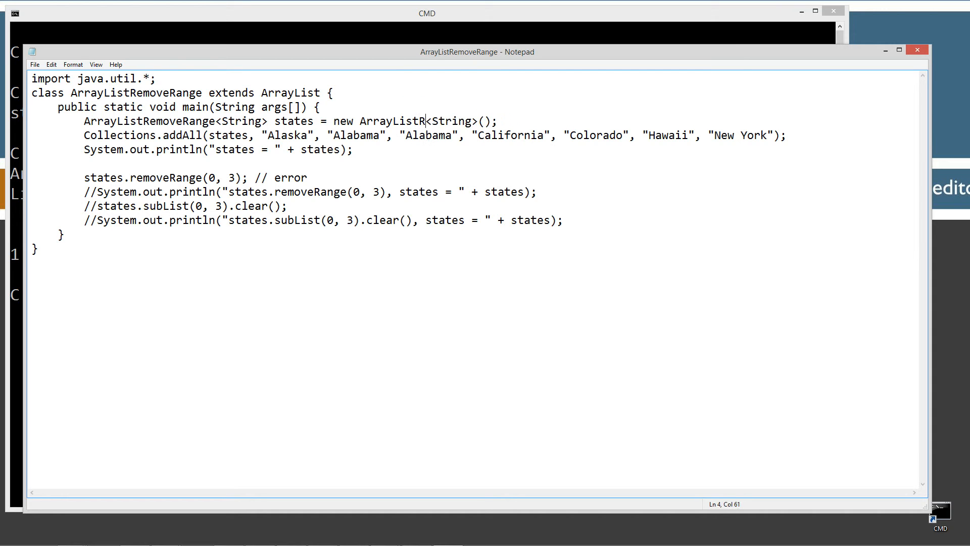
pyautogui.write('evmo')
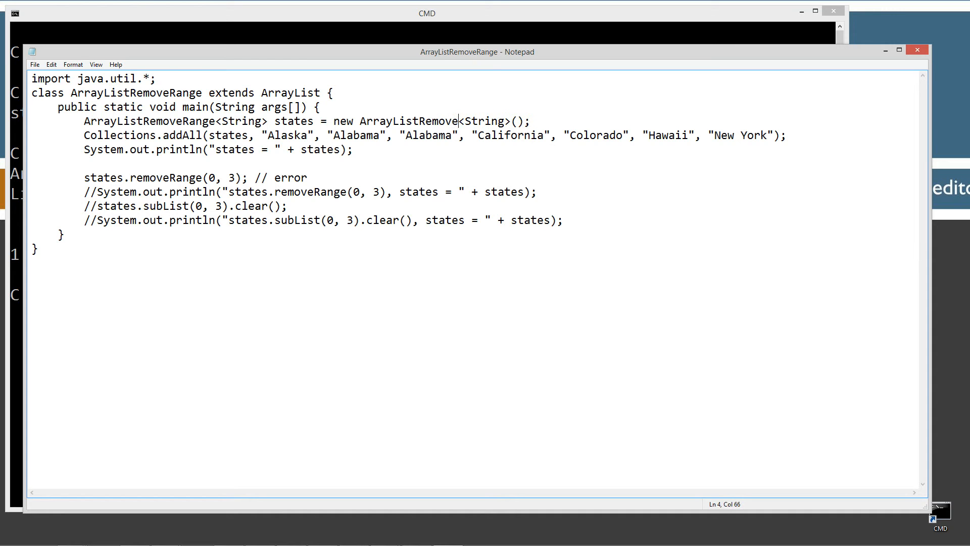
pyautogui.write('Range')
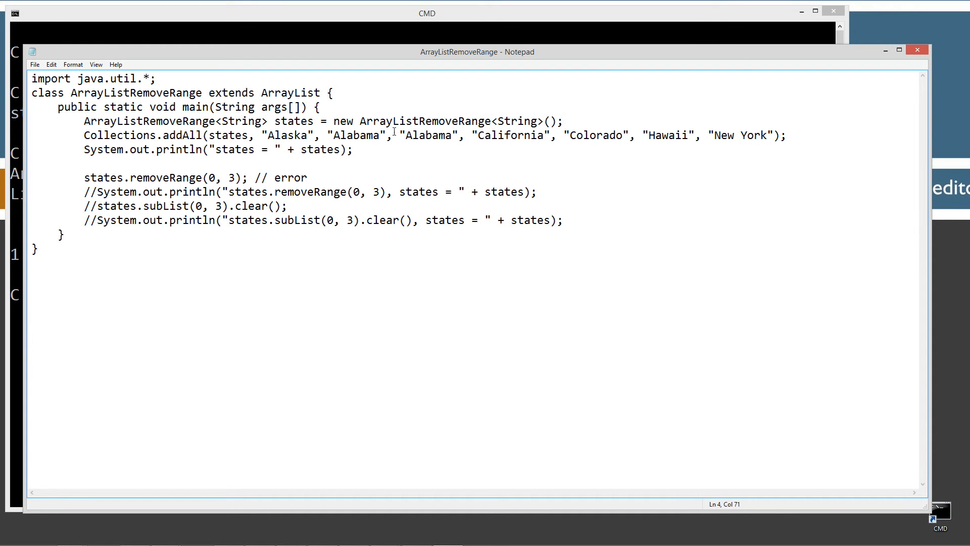
pyautogui.moveTo(213, 126)
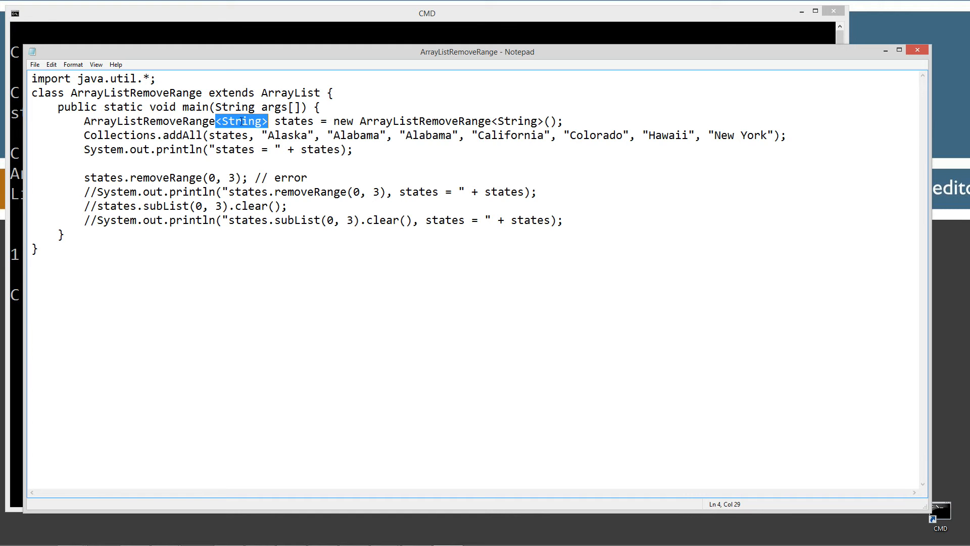
# Step: Add the <E> type parameter after the class name and save the file
pyautogui.click(202, 93)
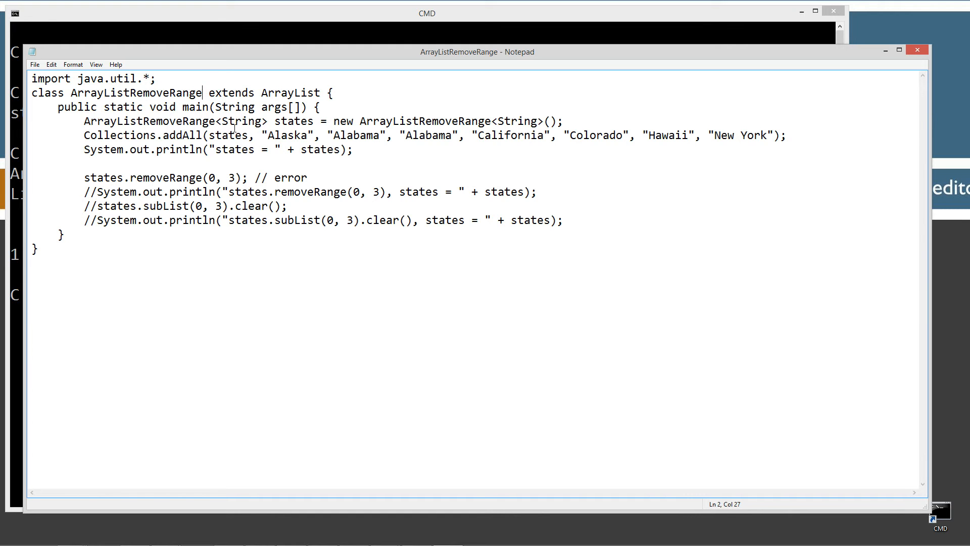
pyautogui.write('<')
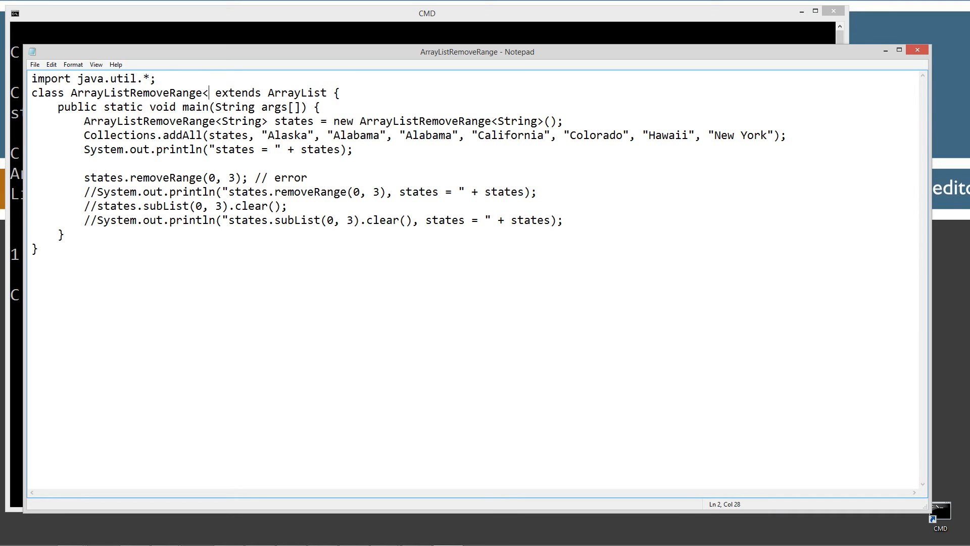
pyautogui.write('E>')
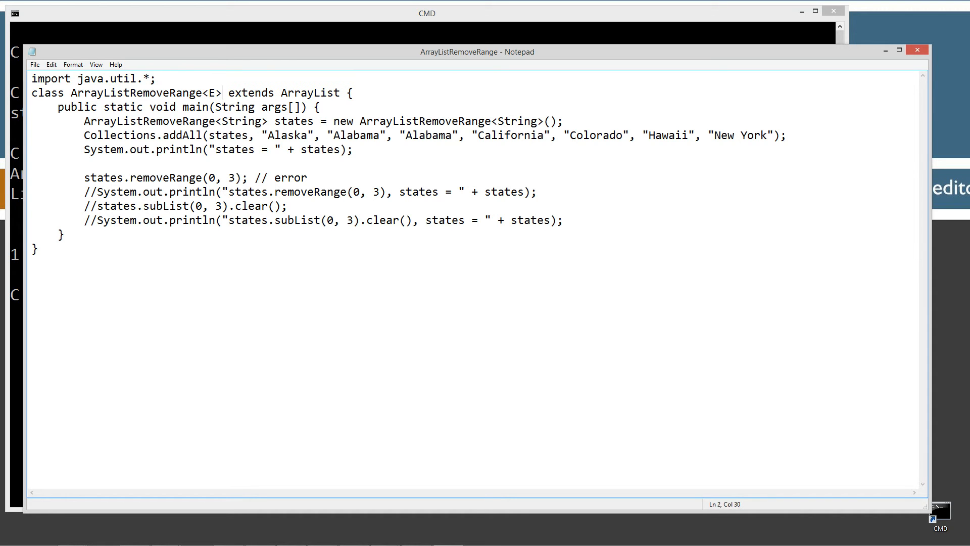
pyautogui.click(35, 64)
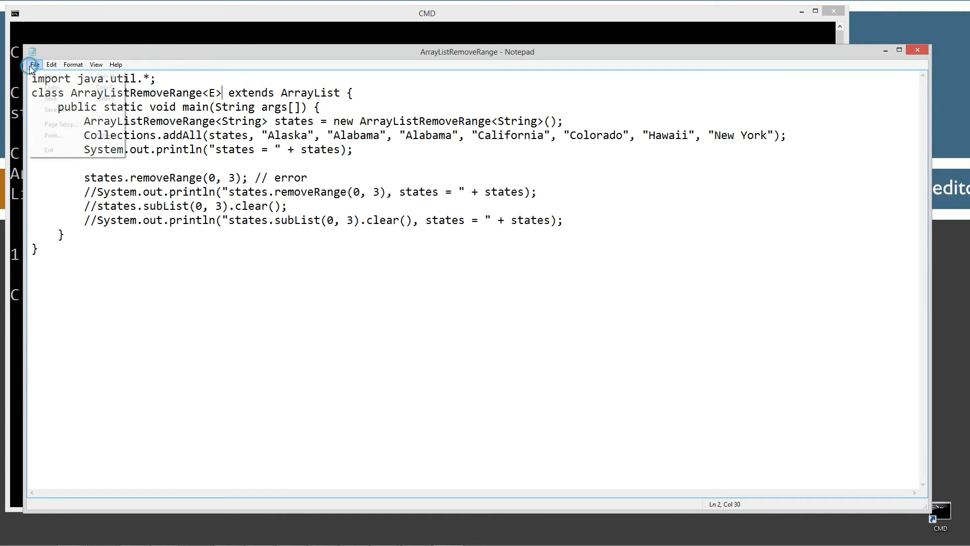
pyautogui.click(426, 12)
pyautogui.write('javac ArrayListRemoveRange.java')
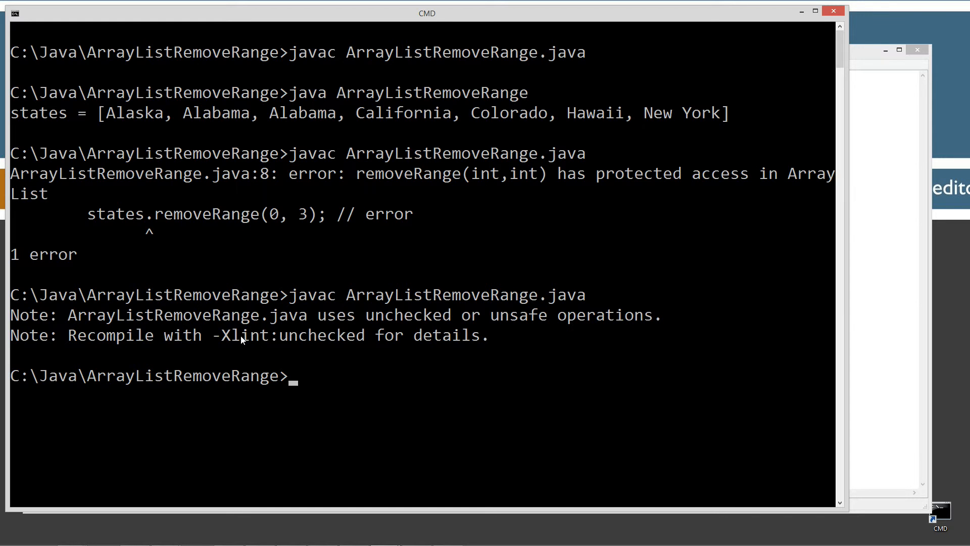
pyautogui.moveTo(862, 316)
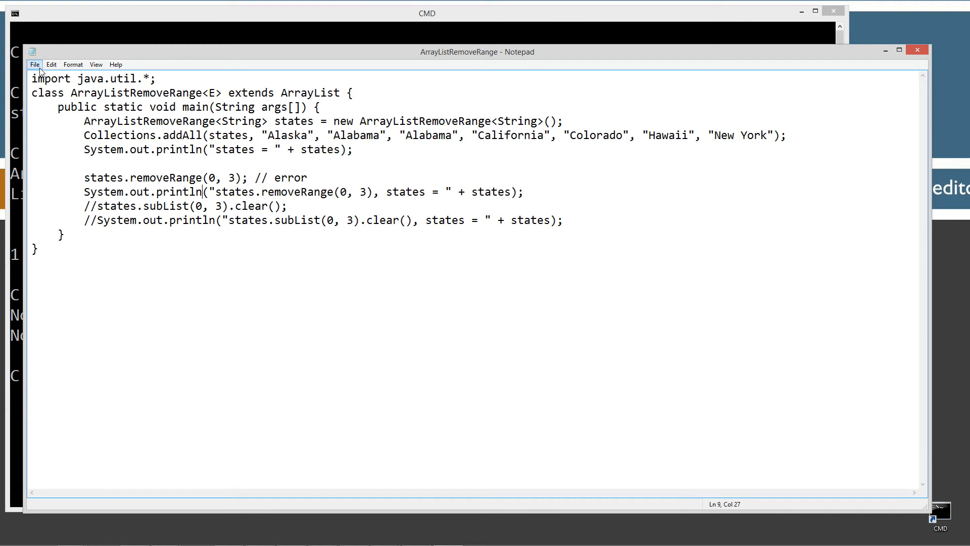
# Step: Bring the Command Prompt back to the front at the project folder
pyautogui.click(426, 13)
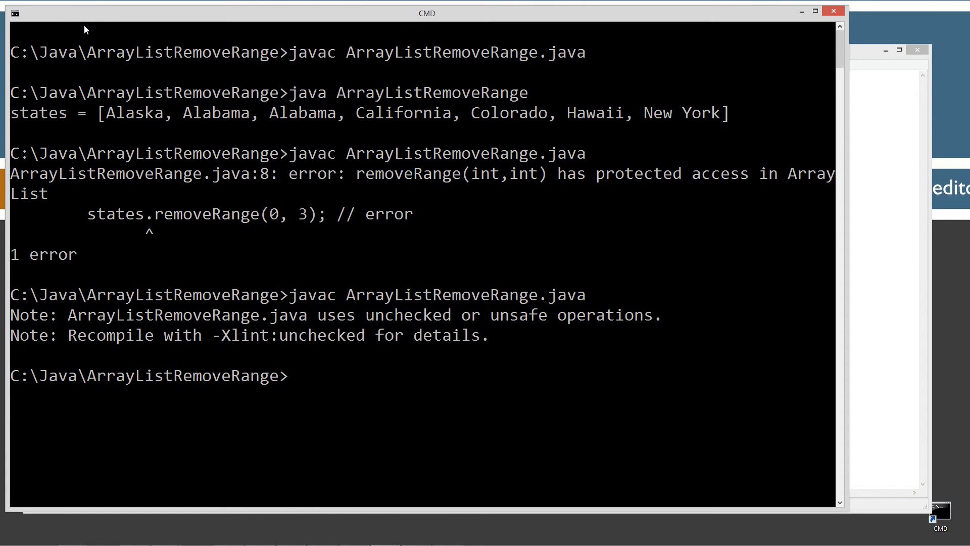
# Step: Recompile ArrayListRemoveRange.java and run it to print states before and after removeRange
pyautogui.write('javac ArrayListRemoveRange.java')
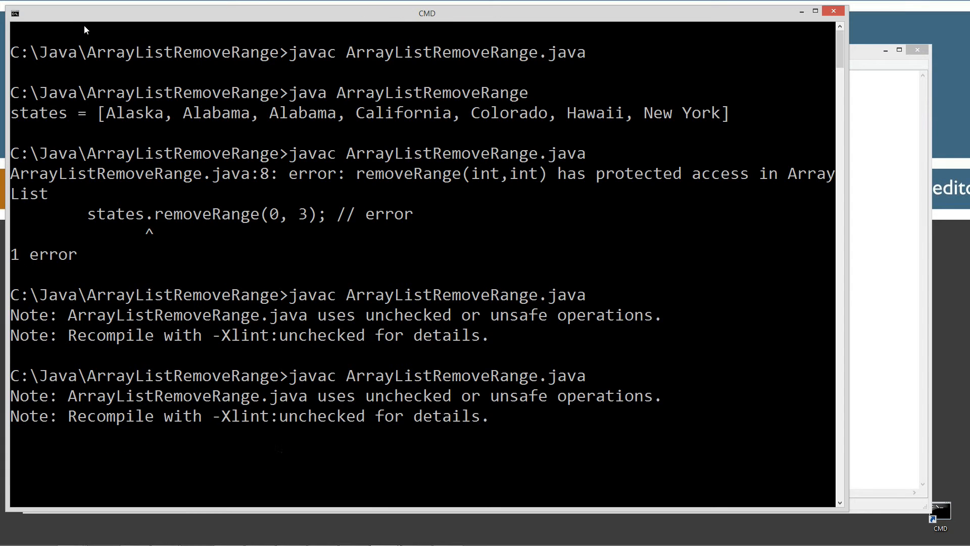
pyautogui.write('java ArrayListRemoveRange.class')
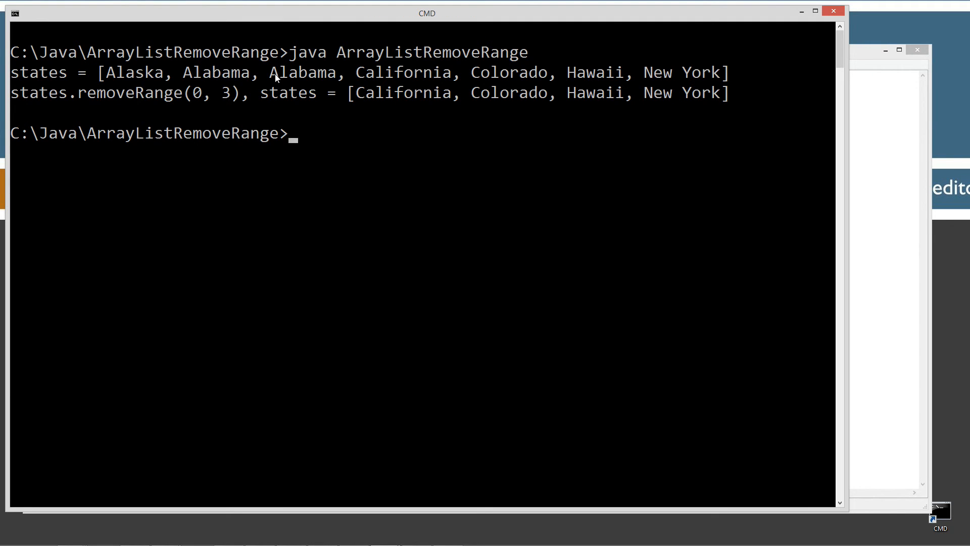
pyautogui.moveTo(722, 76)
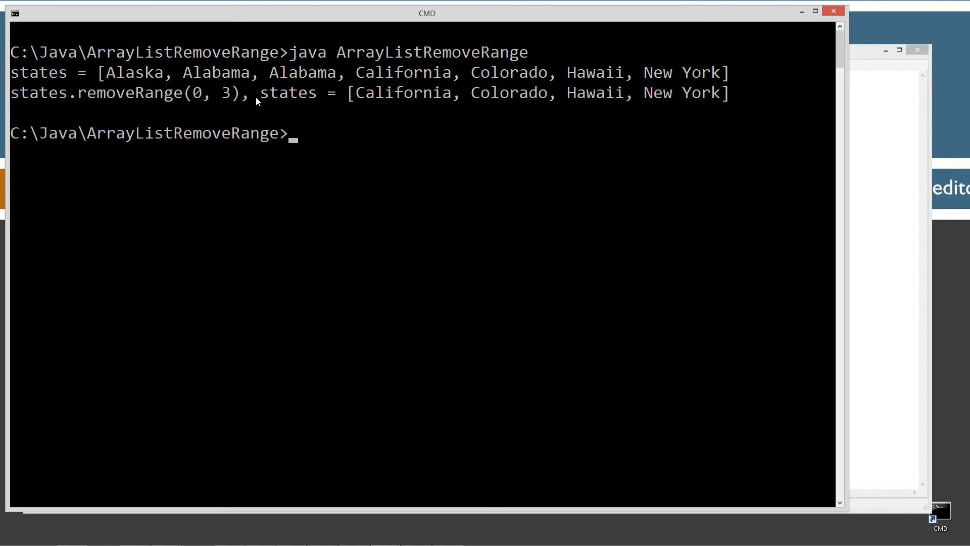
pyautogui.moveTo(199, 101)
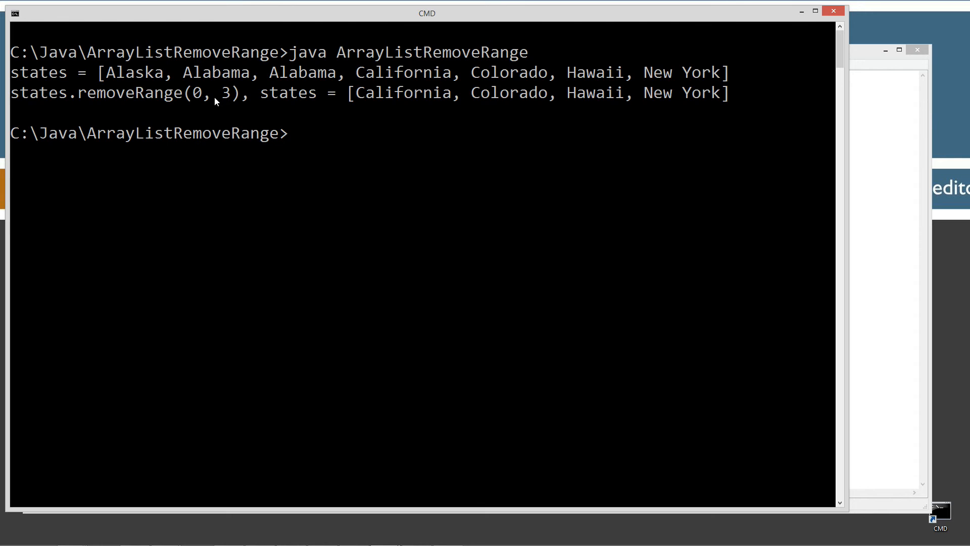
pyautogui.moveTo(194, 90)
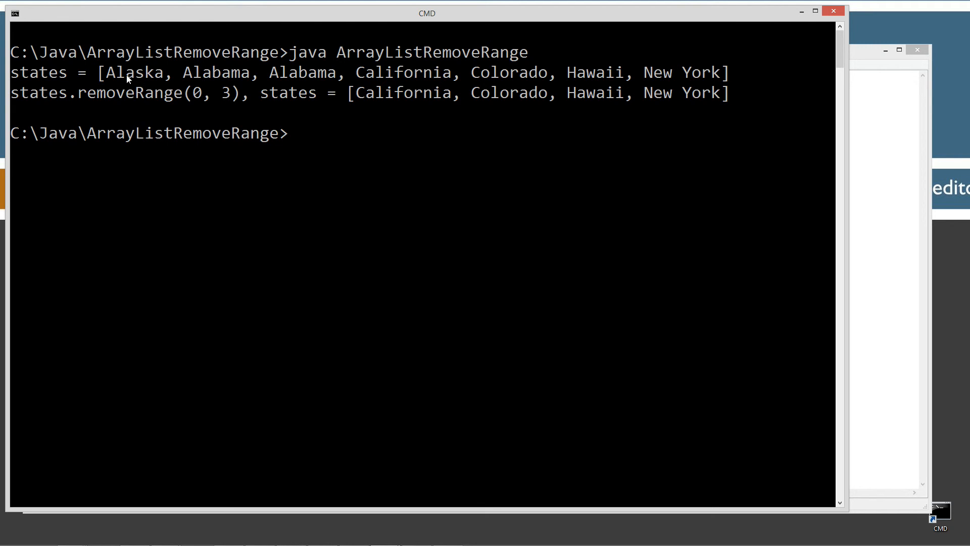
pyautogui.moveTo(378, 75)
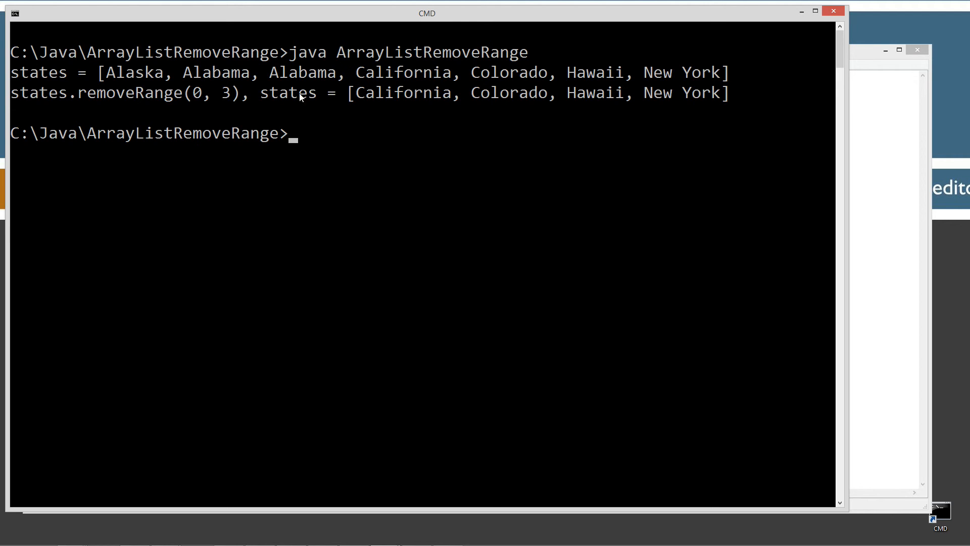
pyautogui.moveTo(359, 79)
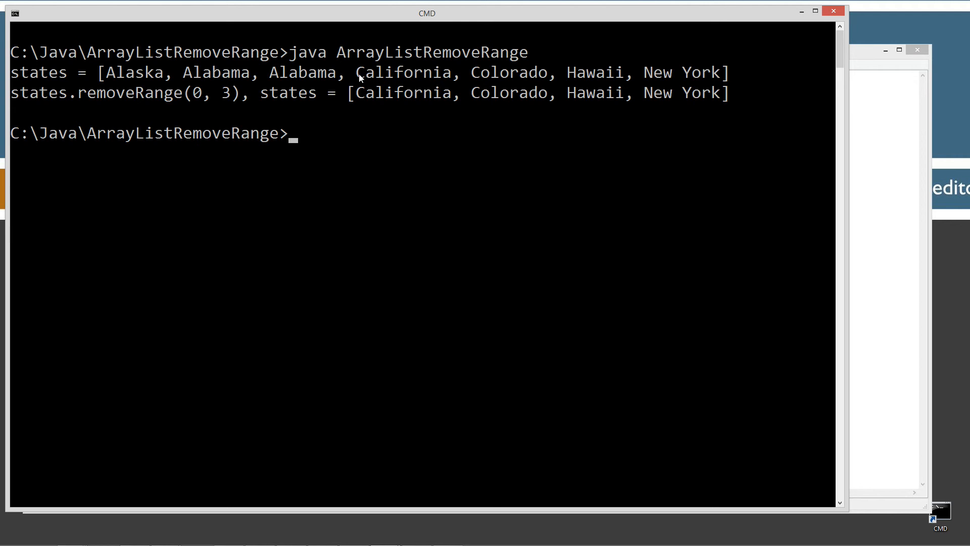
pyautogui.moveTo(198, 97)
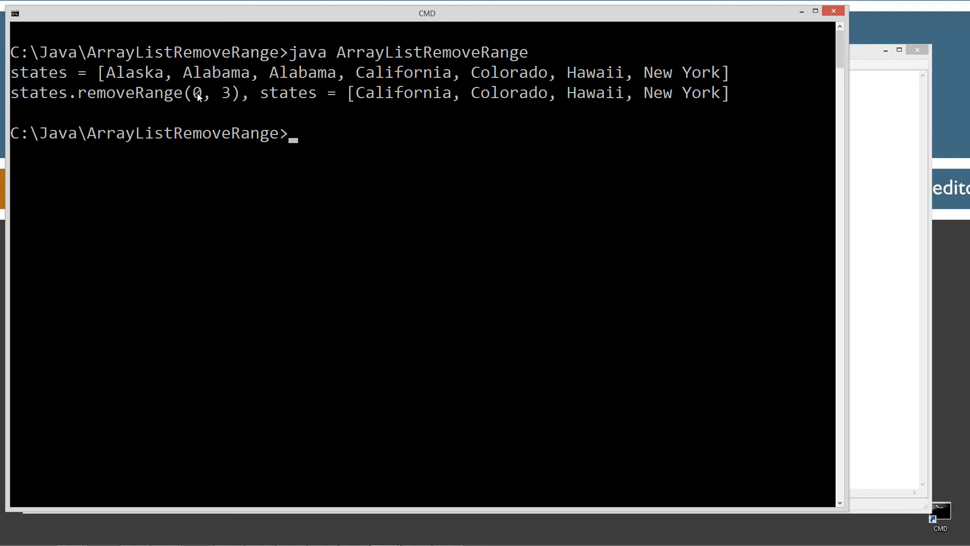
pyautogui.moveTo(228, 91)
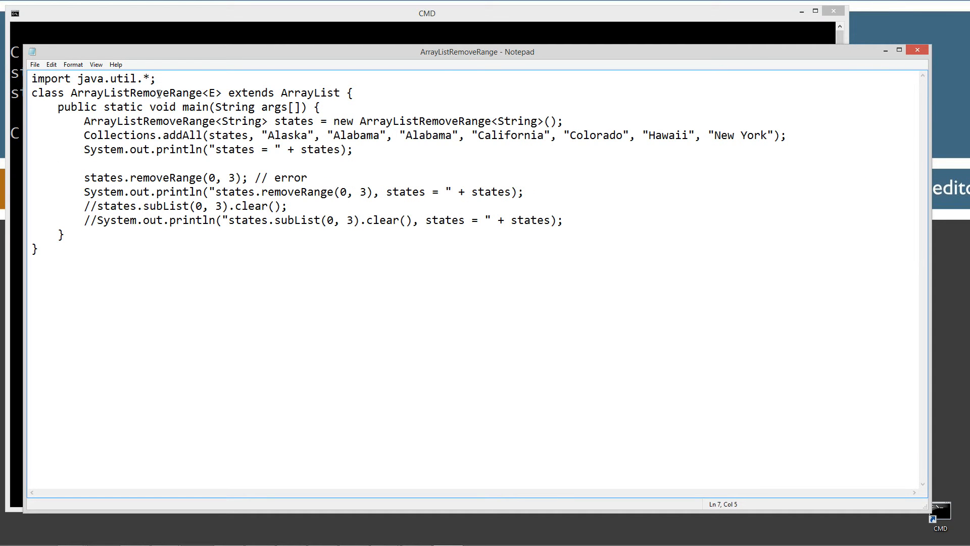
# Step: Run java ArrayListRemoveRange at the prompt, then clear the screen with cls
pyautogui.doubleClick(165, 93)
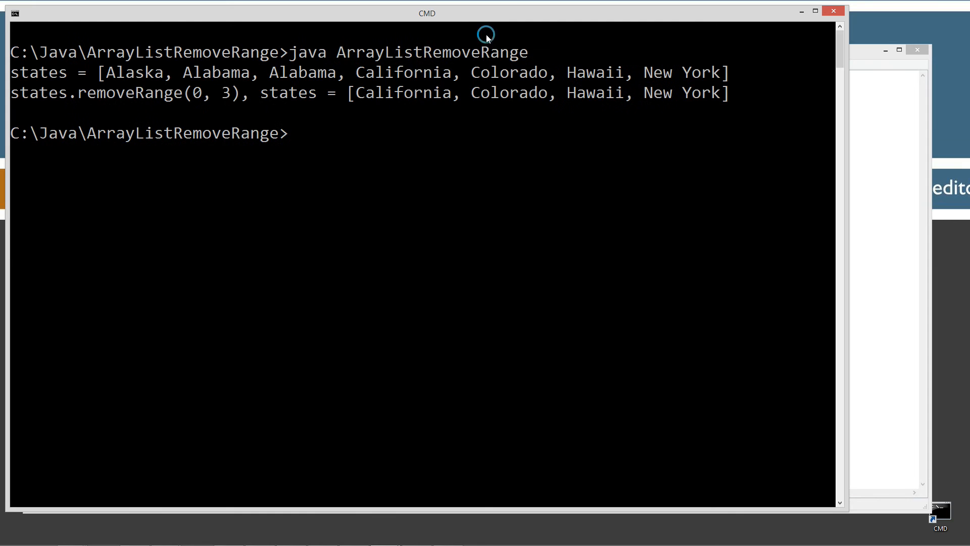
pyautogui.write('java ArrayListRemoveRange')
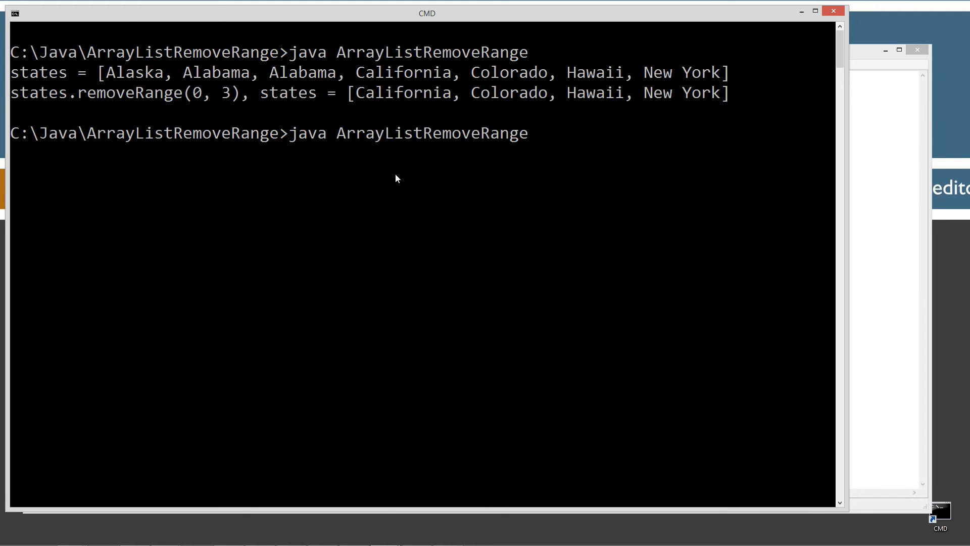
pyautogui.write('cls\\')
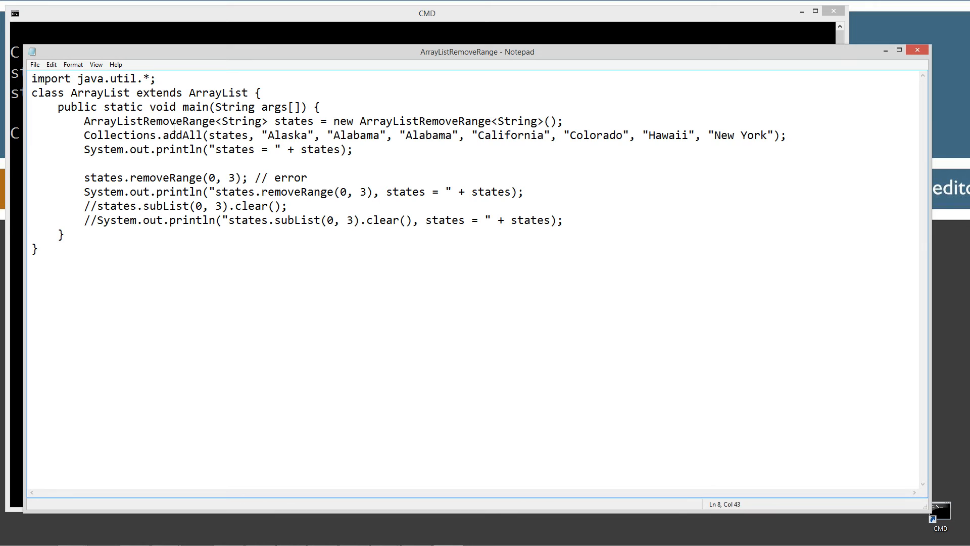
# Step: Delete RemoveRange from the states type and constructor call, and type a // comment marker
pyautogui.doubleClick(178, 121)
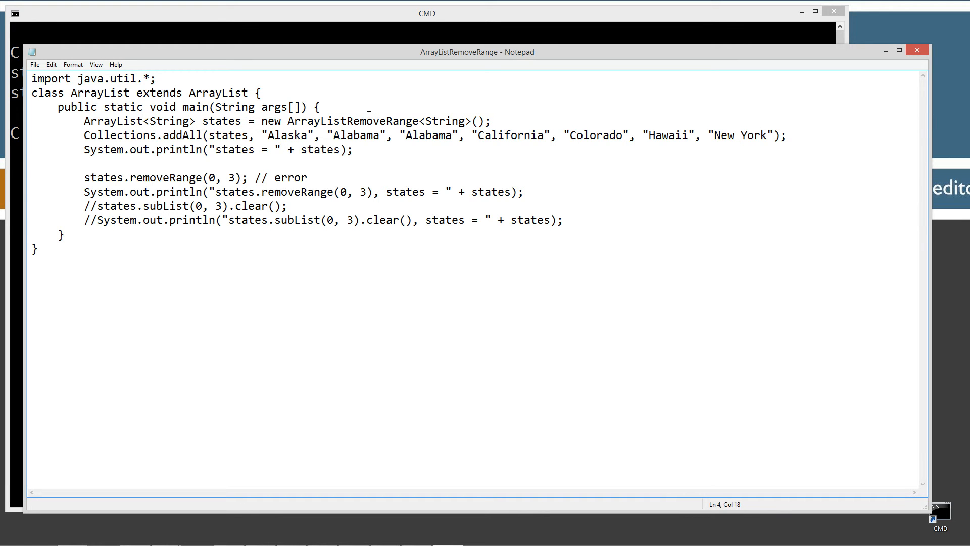
pyautogui.doubleClick(382, 121)
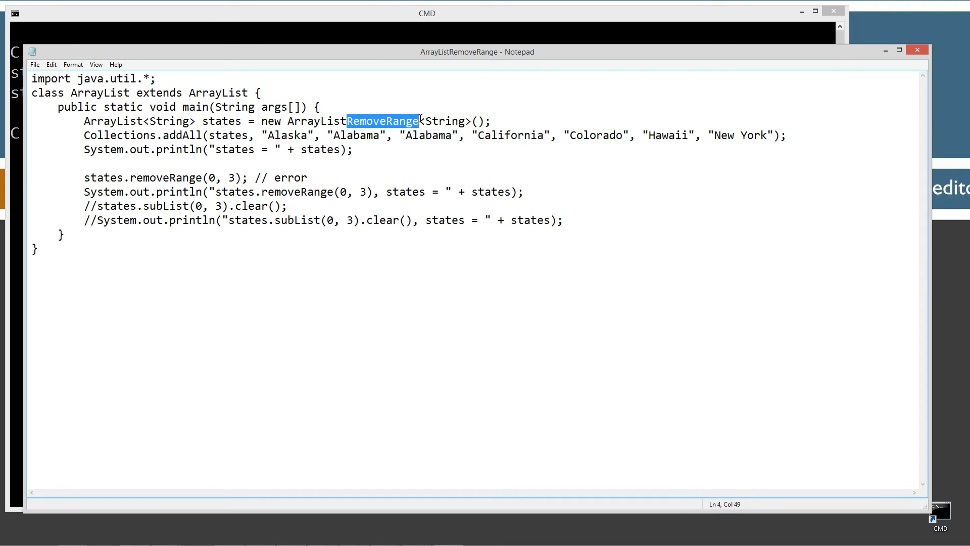
pyautogui.press('Delete')
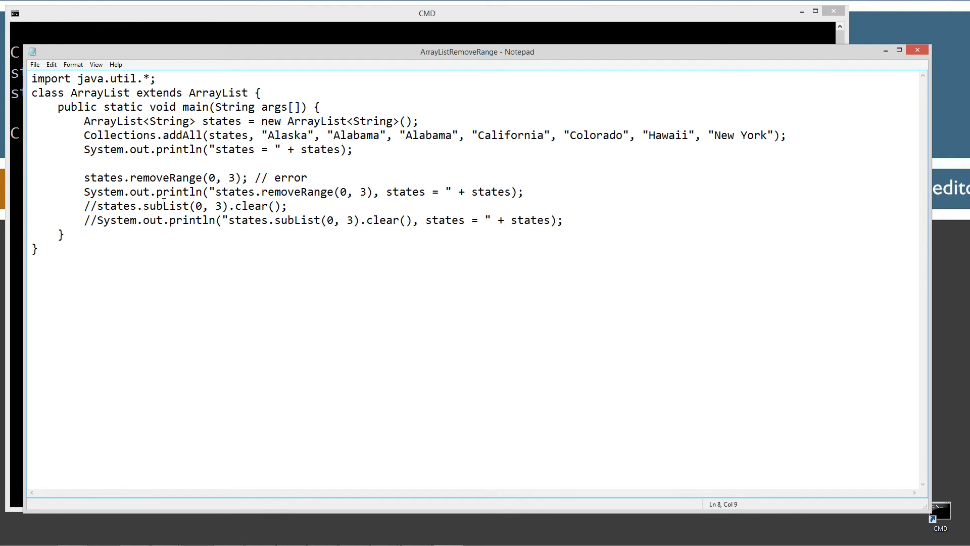
pyautogui.write('//')
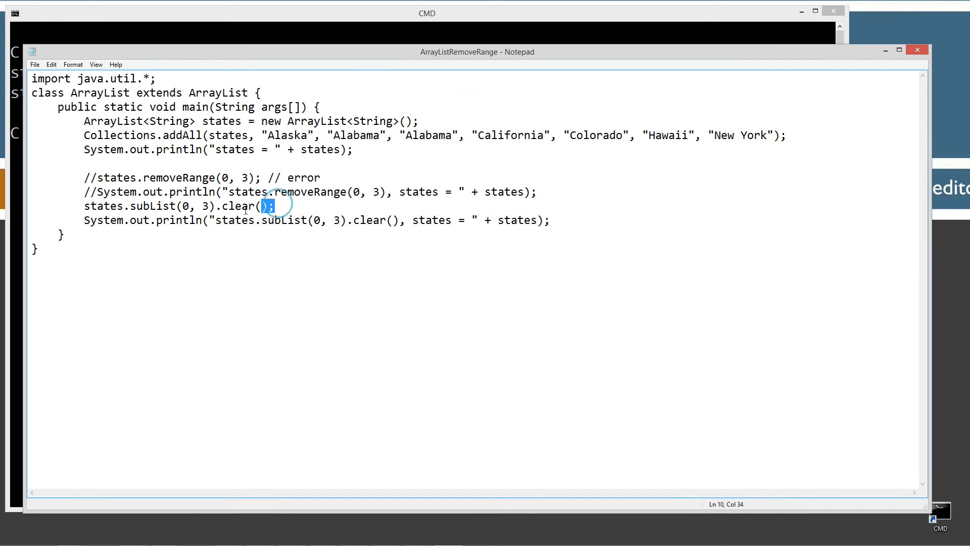
# Step: Highlight the parts of the line-10 states.subList(0, 3).clear() statement, then deselect it
pyautogui.moveTo(272, 206); pyautogui.dragTo(124, 206)
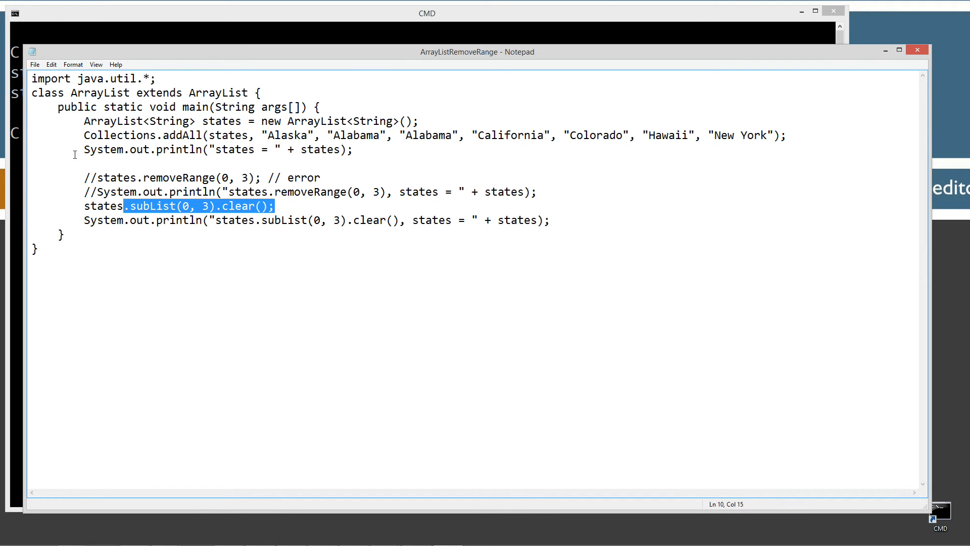
pyautogui.click(142, 206)
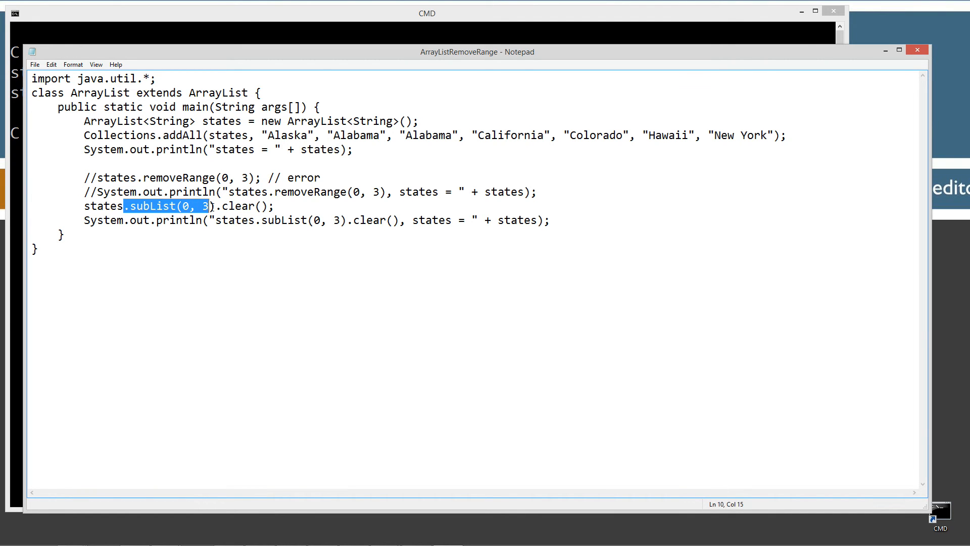
pyautogui.click(212, 205)
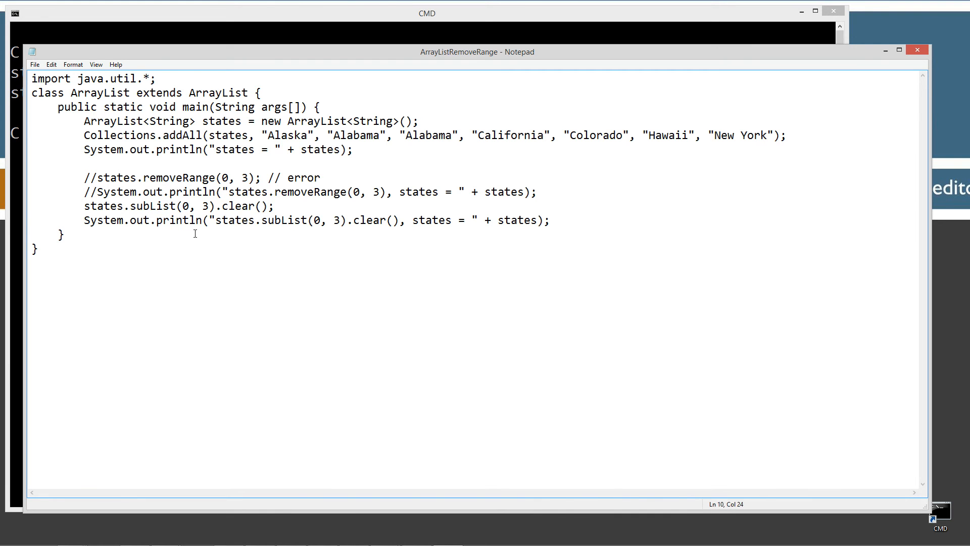
pyautogui.tripleClick(179, 206)
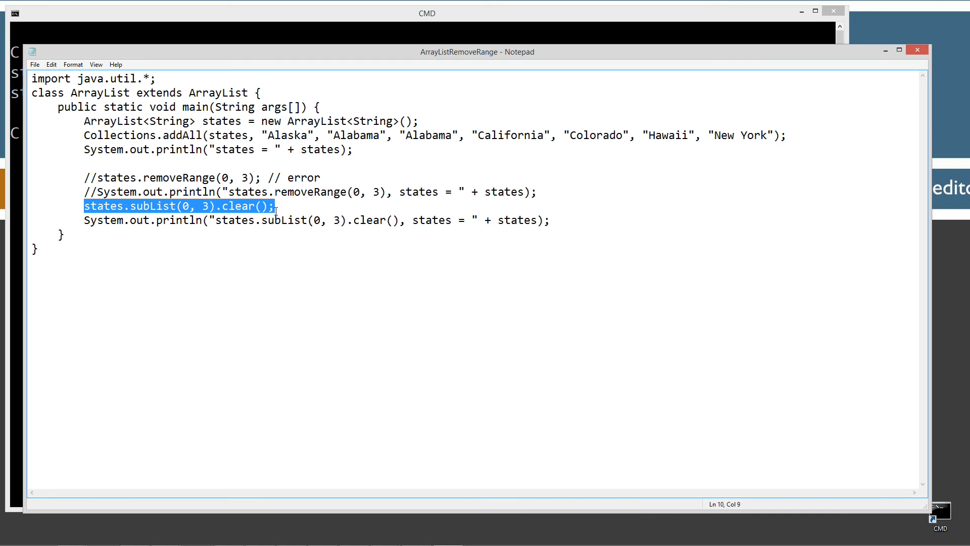
pyautogui.click(277, 206)
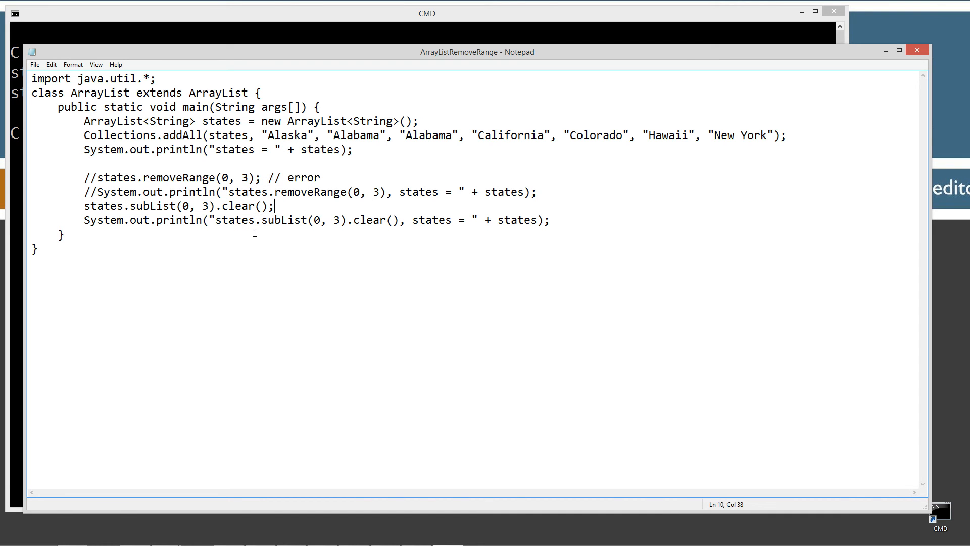
pyautogui.moveTo(254, 215)
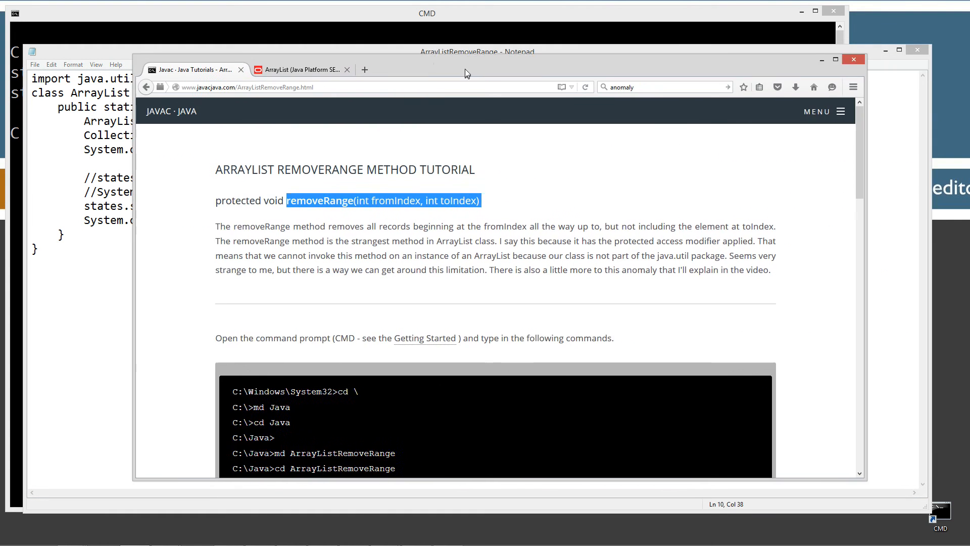
# Step: Scroll the ArrayList Javadoc past the protected removeRange method down to the subList entry
pyautogui.click(300, 68)
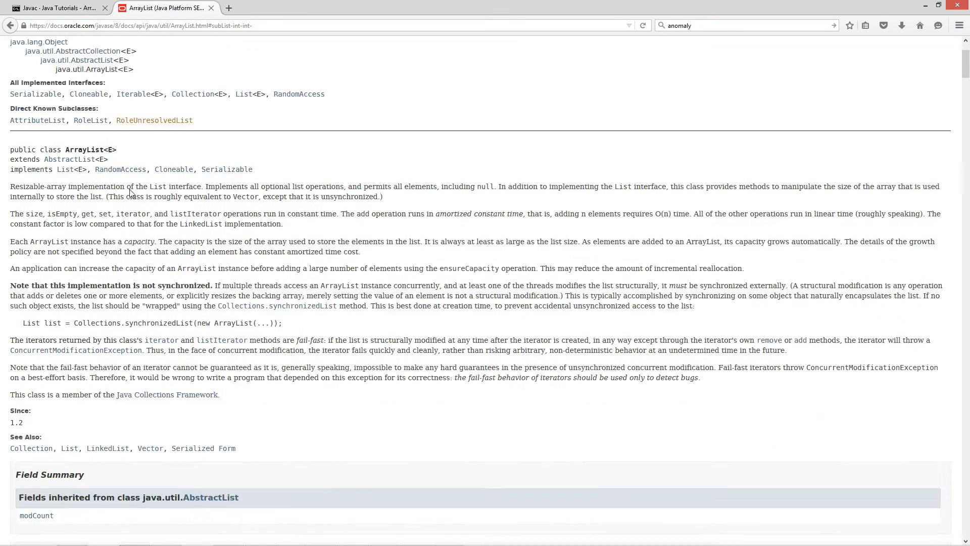
pyautogui.scroll(-3)
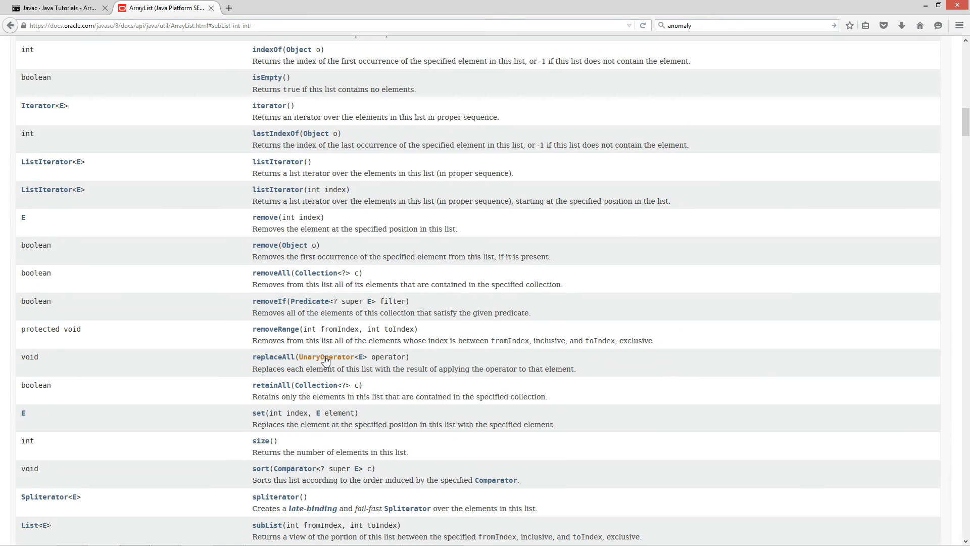
pyautogui.doubleClick(34, 328)
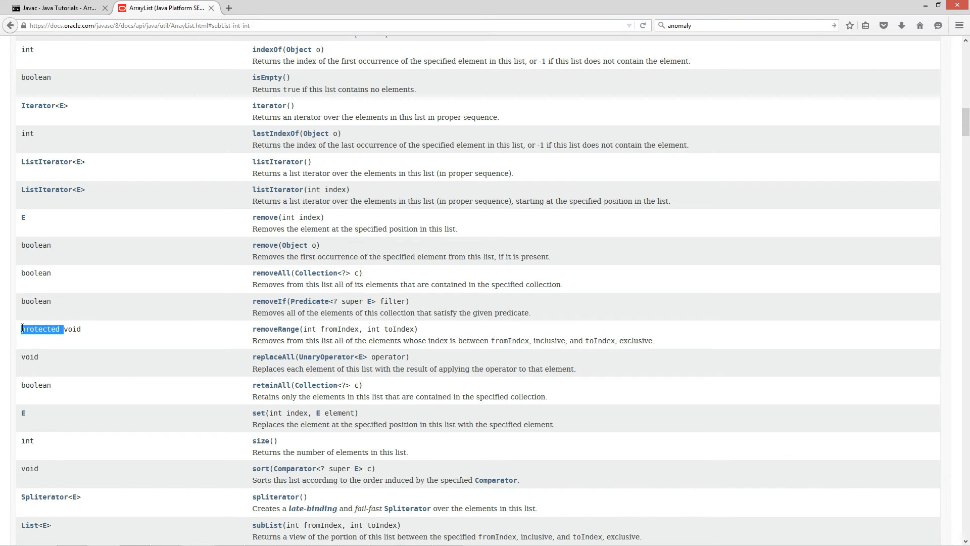
pyautogui.scroll(-3)
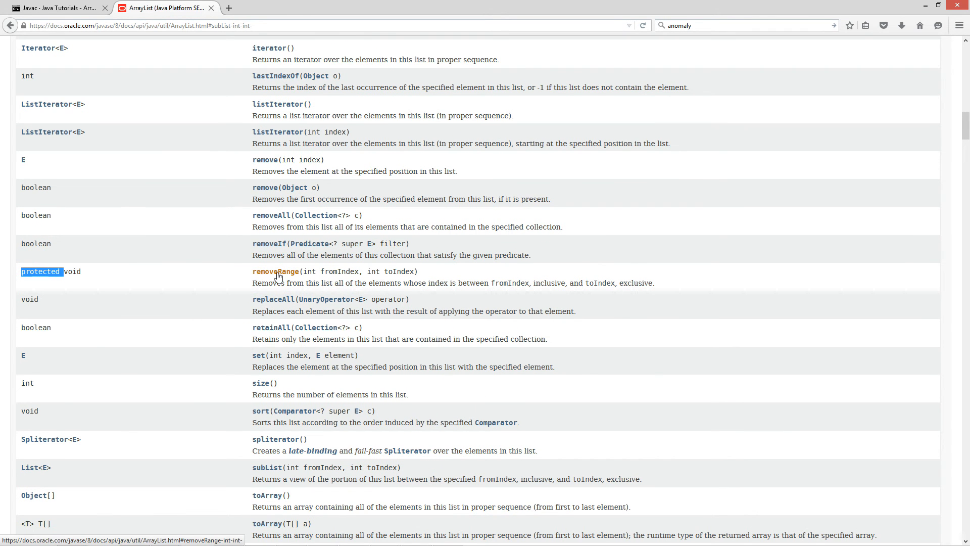
pyautogui.scroll(-3)
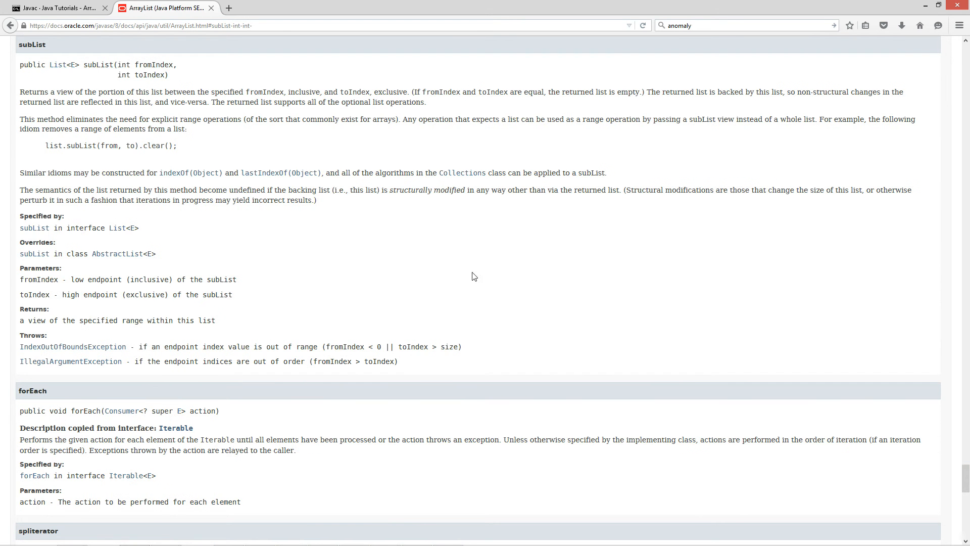
pyautogui.moveTo(159, 159)
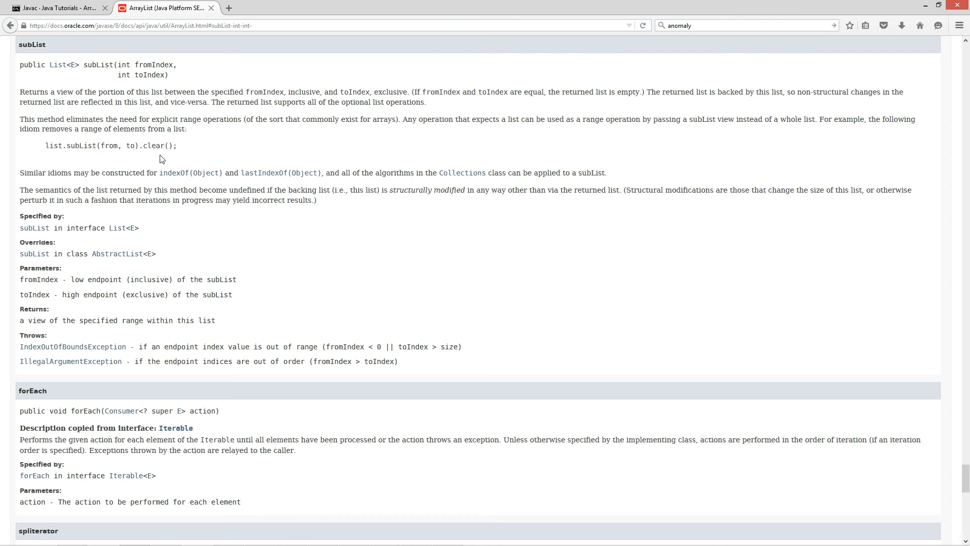
pyautogui.moveTo(416, 130)
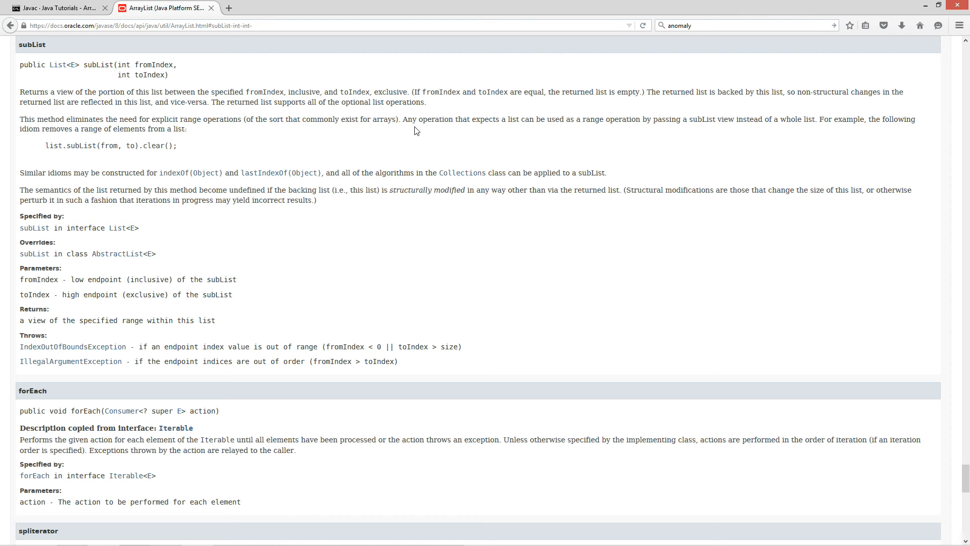
pyautogui.moveTo(509, 129)
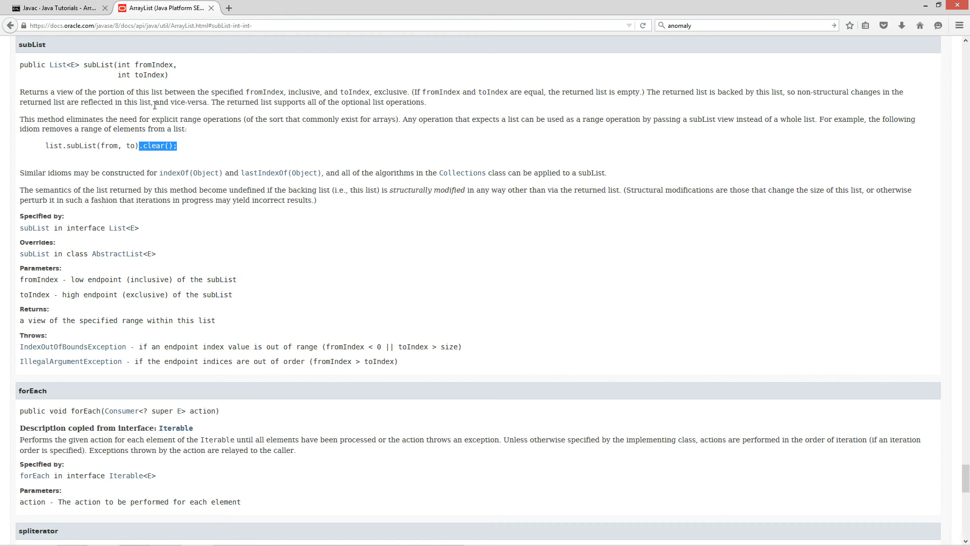
pyautogui.moveTo(59, 8)
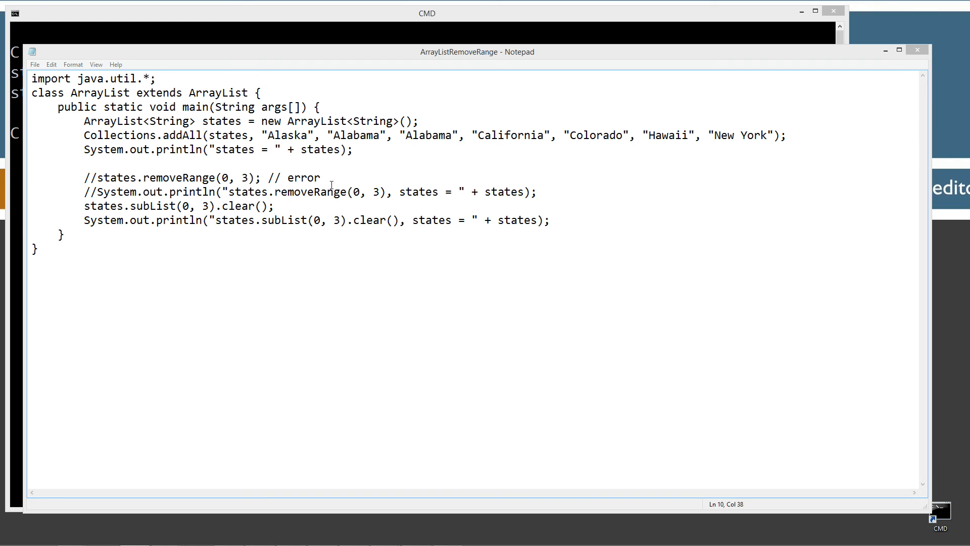
# Step: Save the source and compile ArrayListRemoveRange.java, hitting the cyclic inheritance error
pyautogui.click(276, 206)
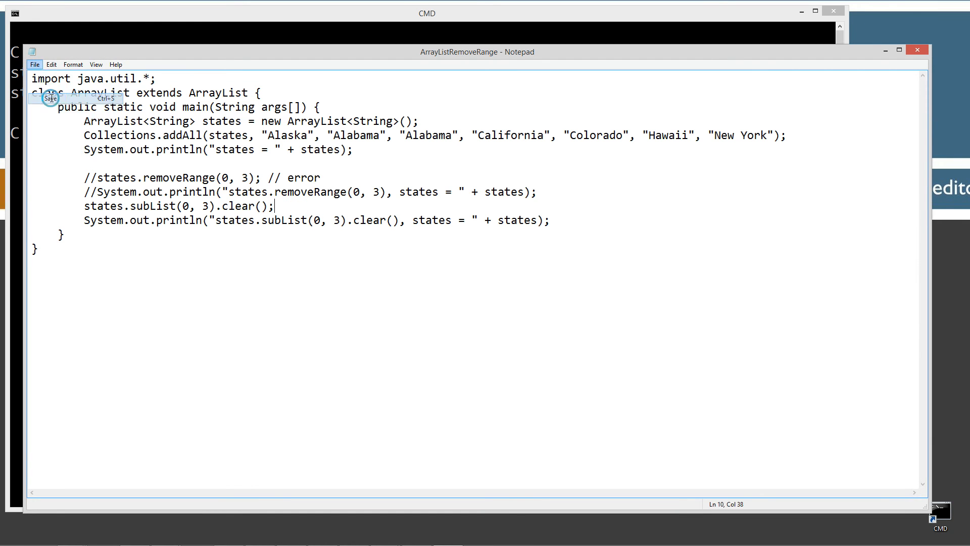
pyautogui.click(426, 12)
pyautogui.write('javac')
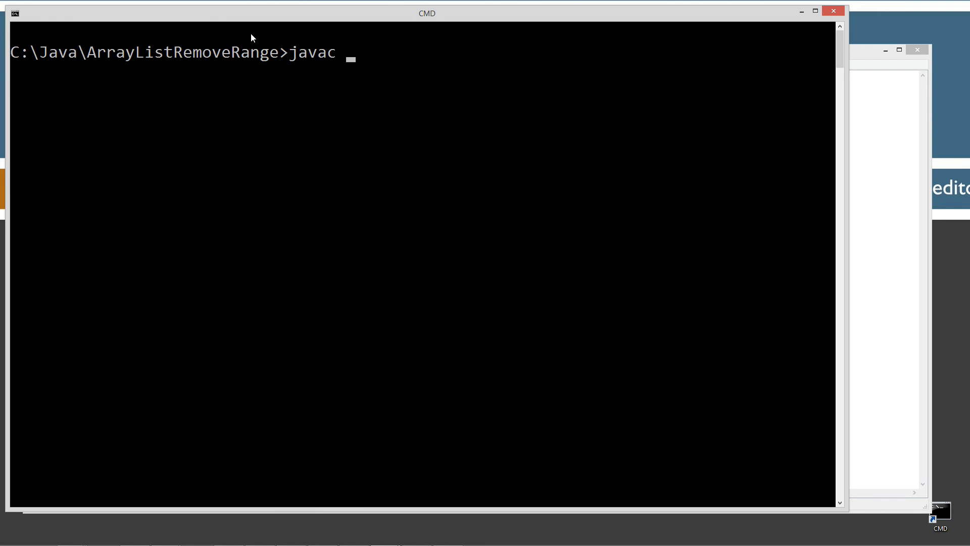
pyautogui.write('ArrayListRemoveRange.java')
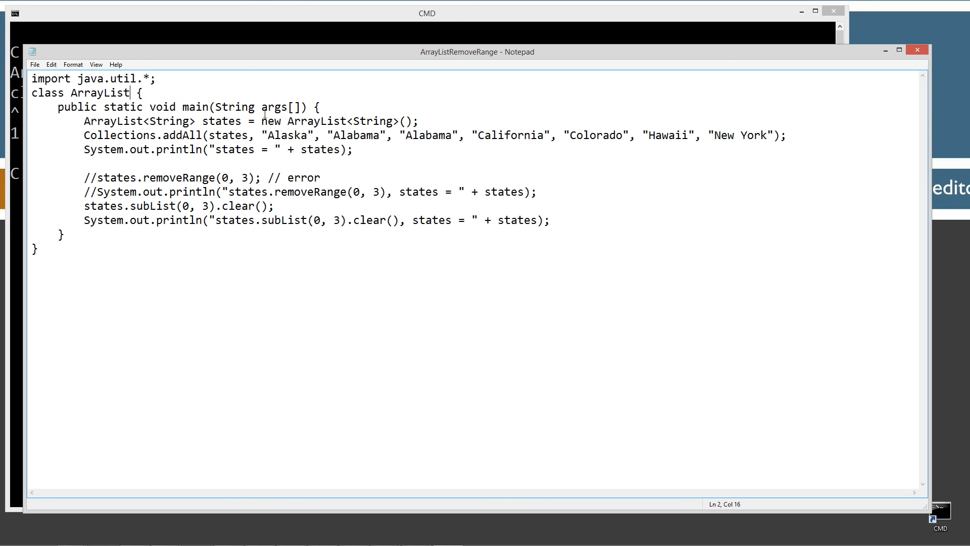
# Step: Rename the class to ArrayListRemoveRange and recompile it with javac ArrayListRemoveRange.java
pyautogui.write('RemoveRan')
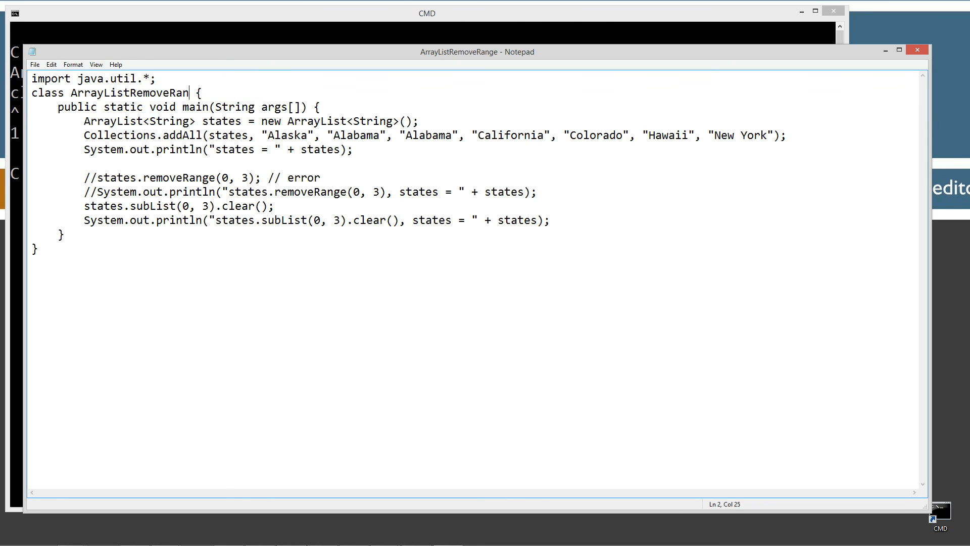
pyautogui.write('ge')
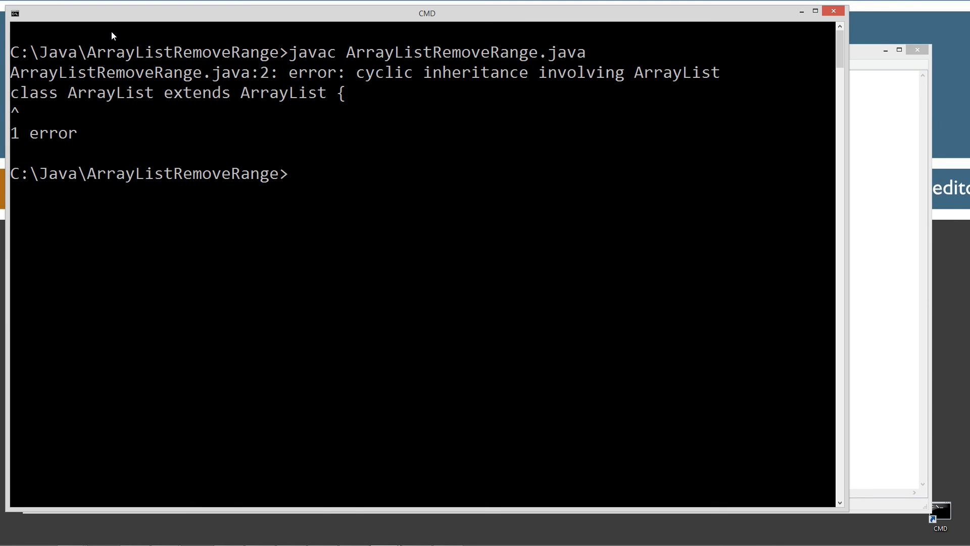
pyautogui.write('javac ArrayListRemoveRange.java')
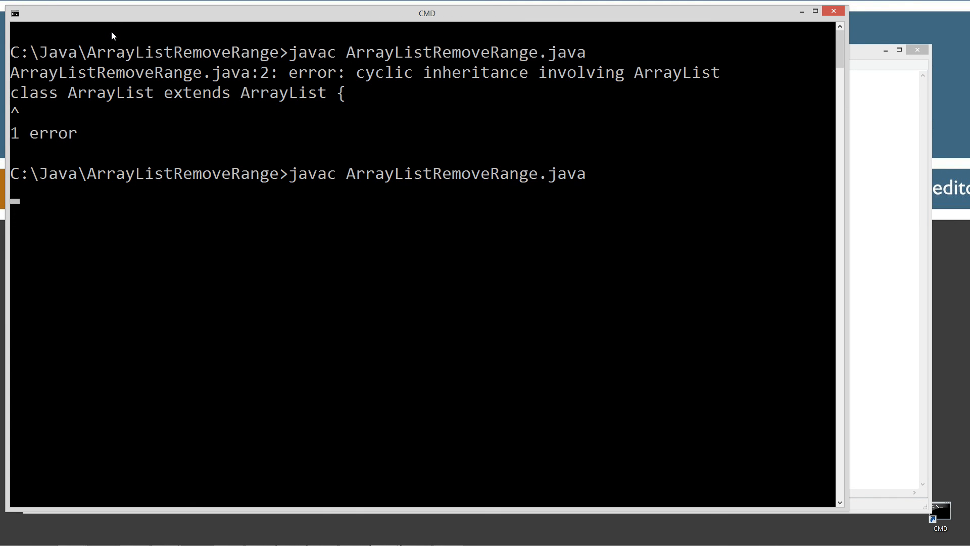
pyautogui.write('java')
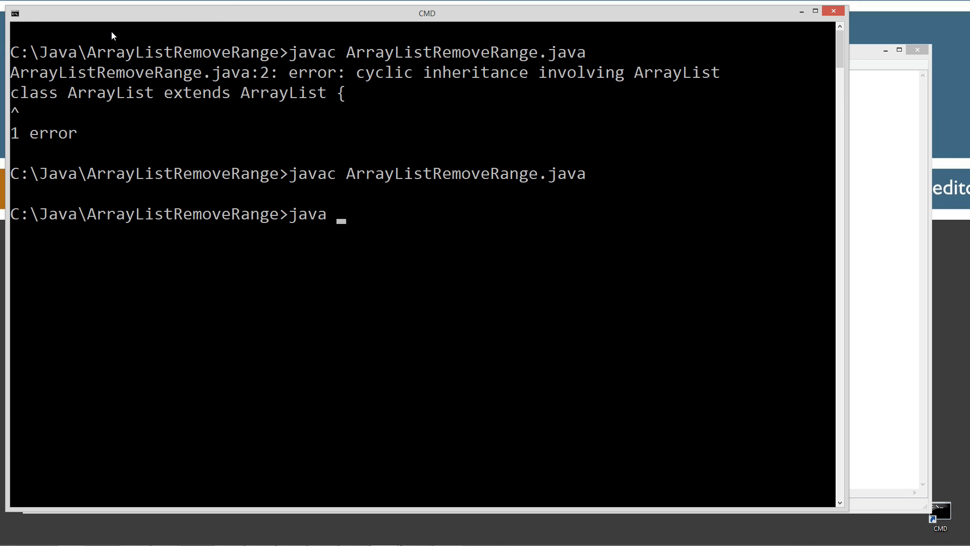
# Step: Run java ArrayListRemoveRange to print the seven states and then the remaining four
pyautogui.write('ArrayListRemoveRange')
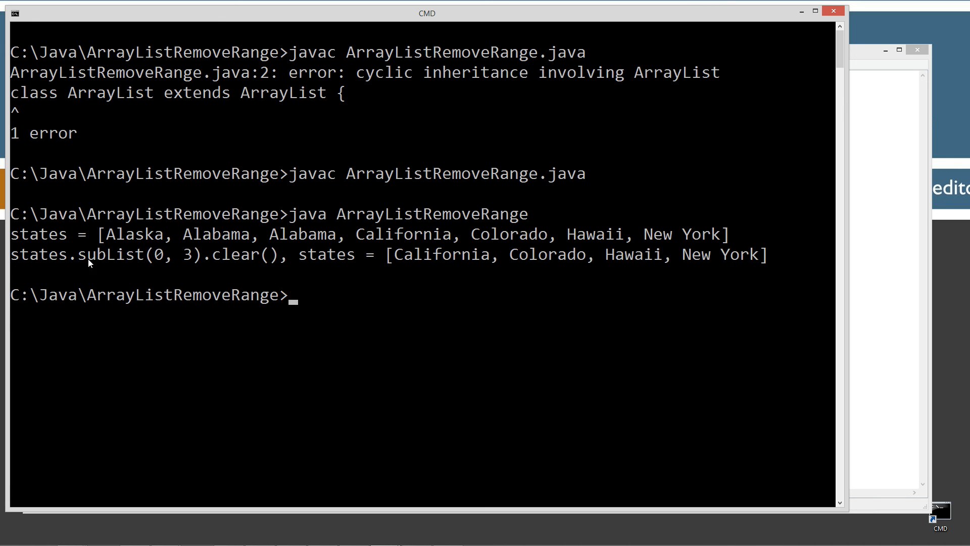
pyautogui.moveTo(471, 256)
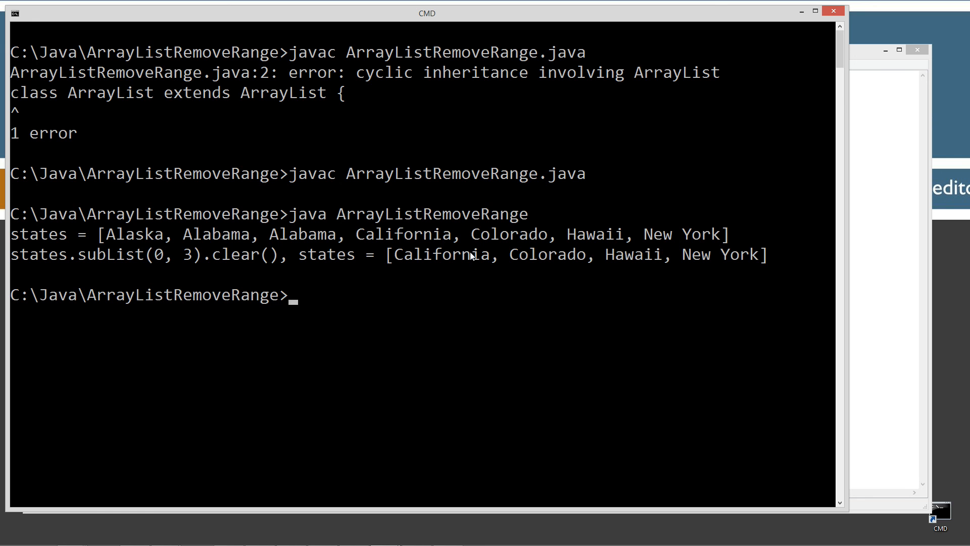
pyautogui.moveTo(42, 254)
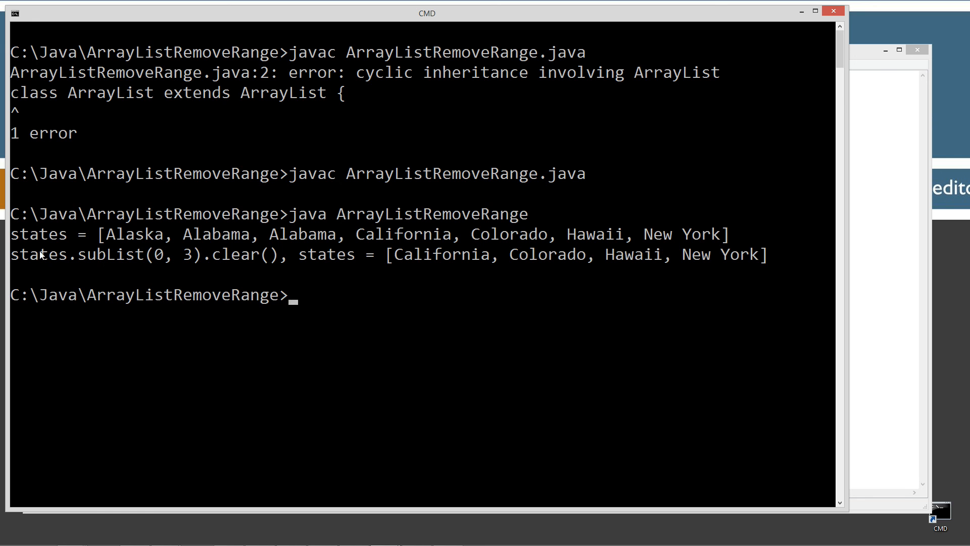
pyautogui.moveTo(190, 264)
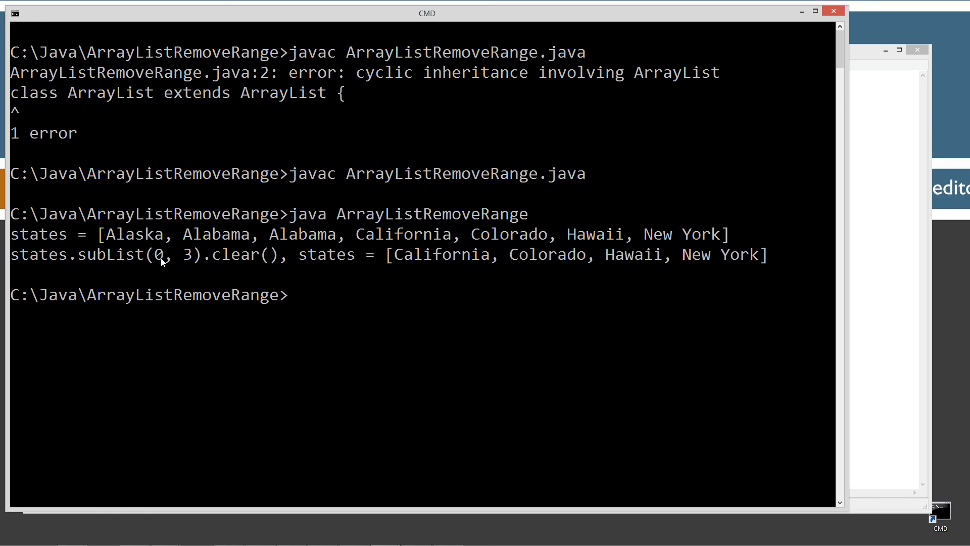
pyautogui.moveTo(215, 246)
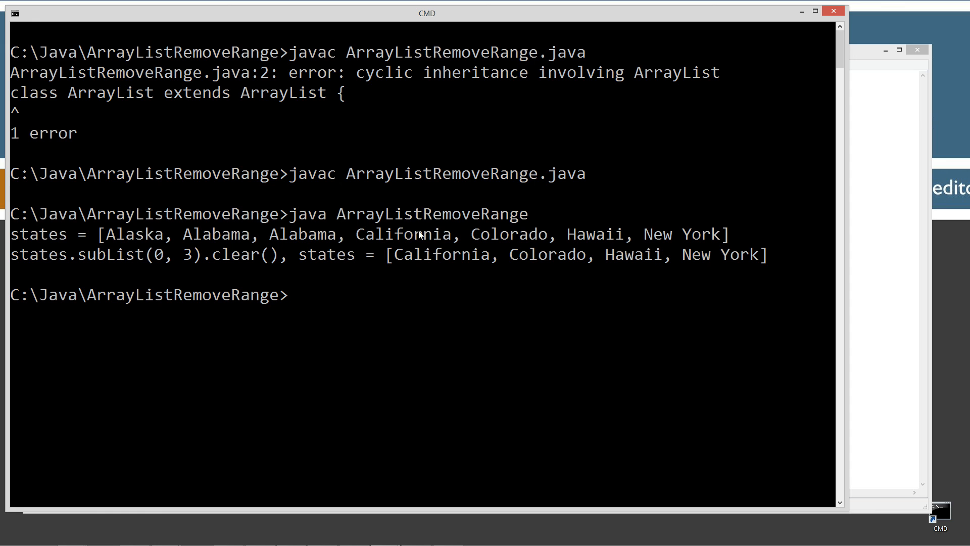
pyautogui.moveTo(217, 259)
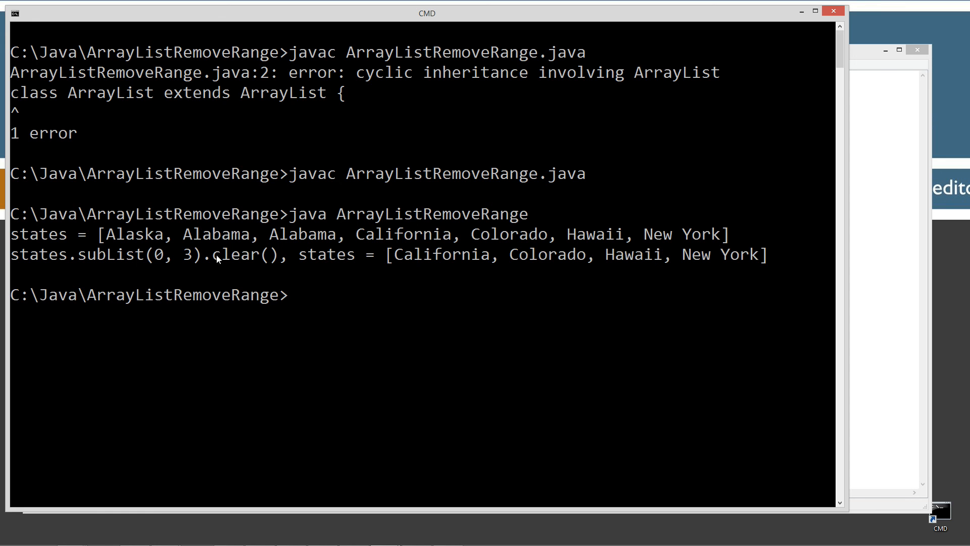